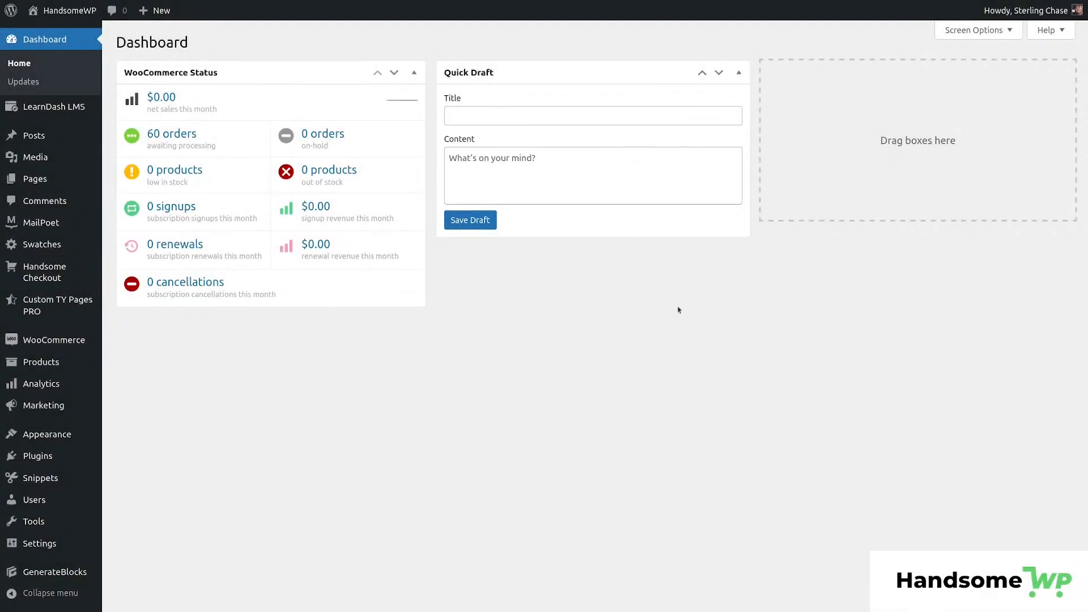
mouse_move(675, 272)
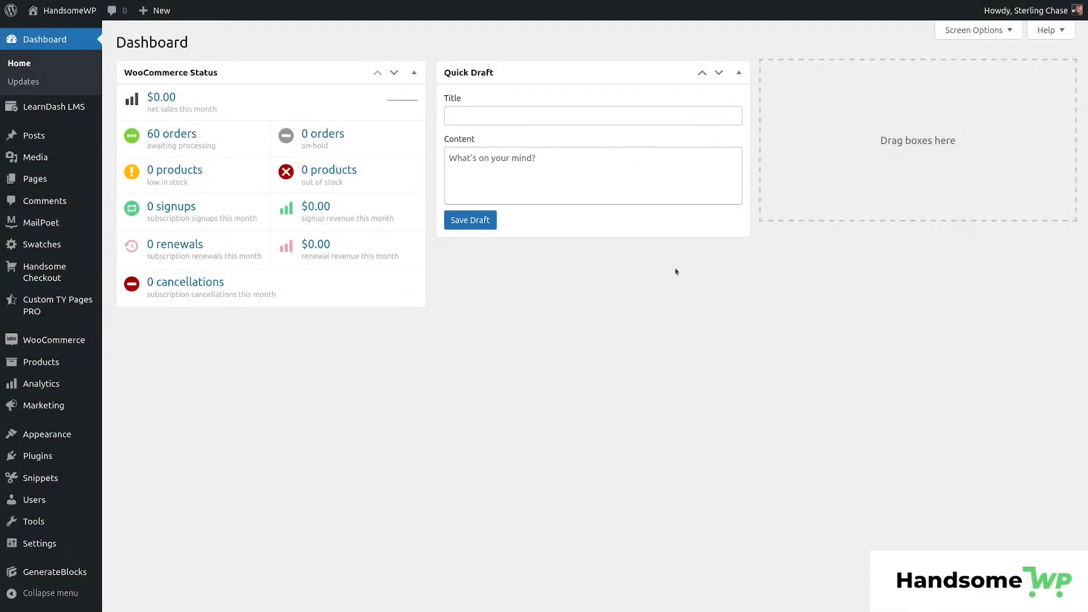
mouse_move(703, 289)
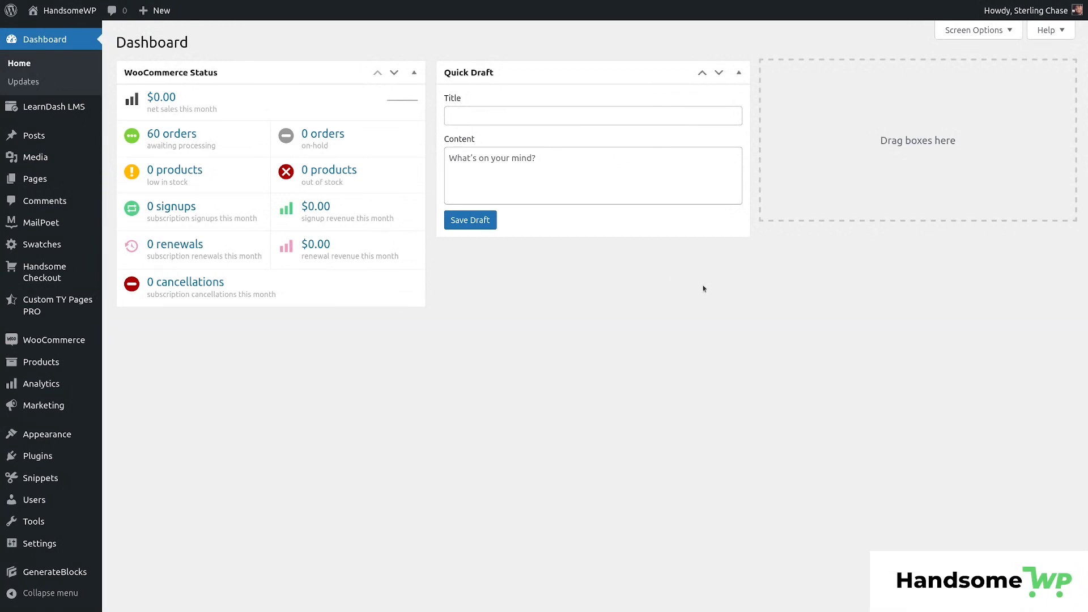
mouse_move(718, 420)
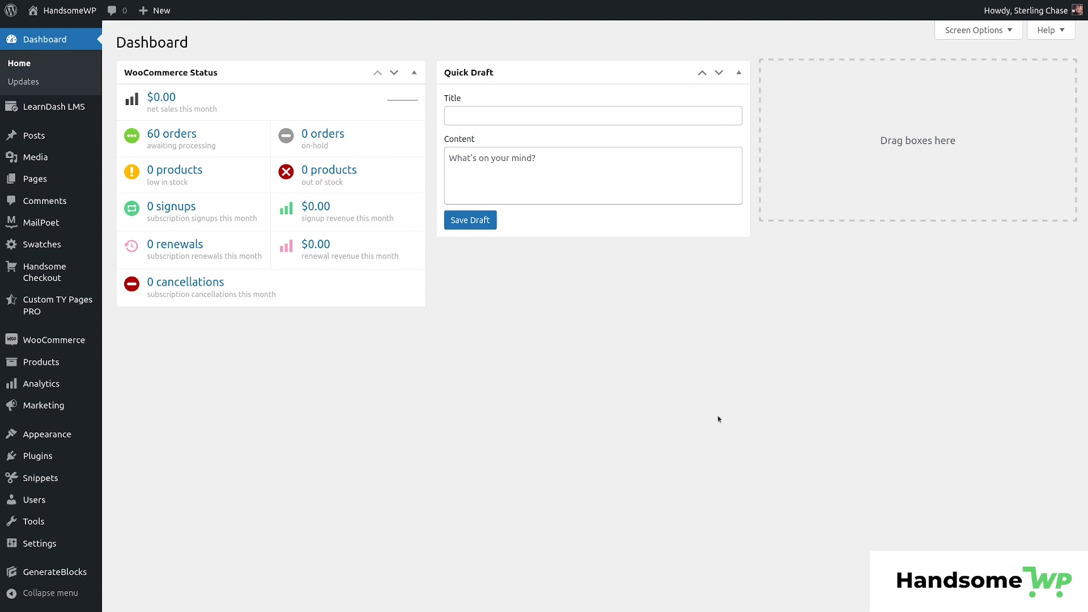
mouse_move(730, 410)
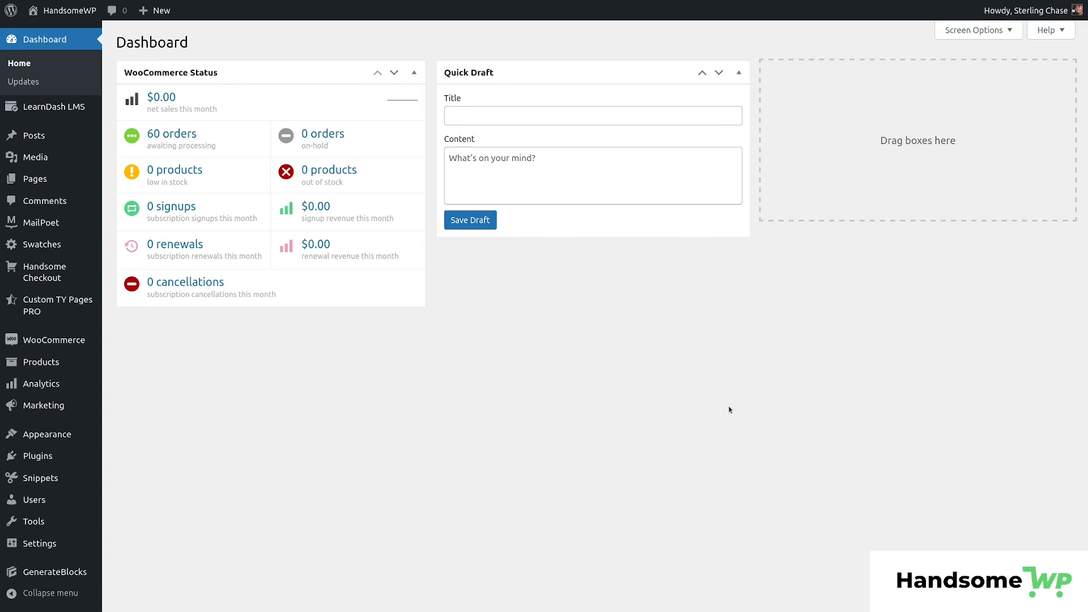
mouse_move(564, 406)
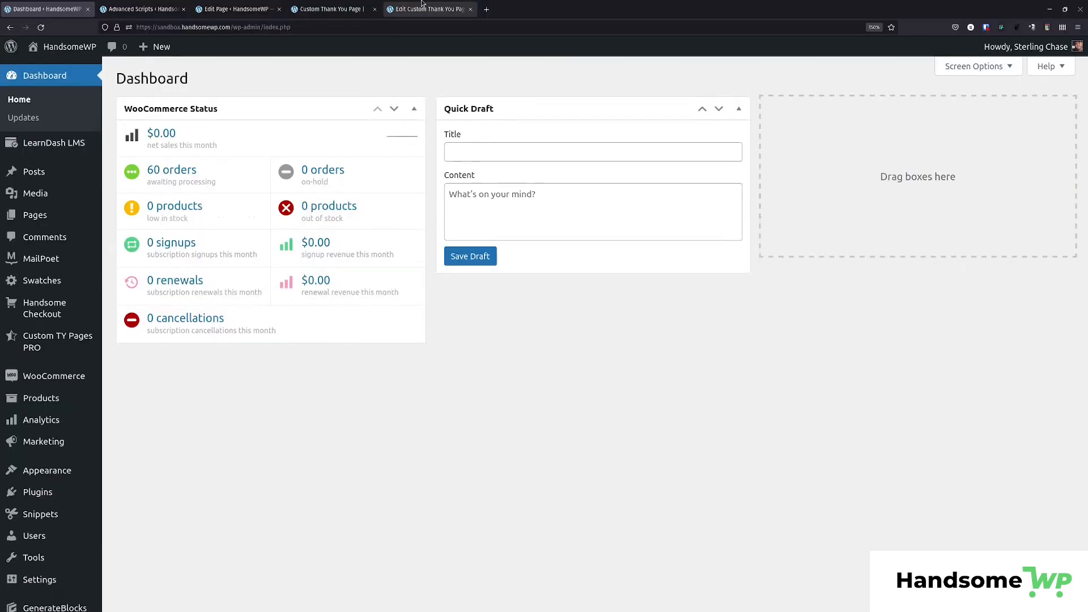
- Switch to the front-end Custom Thank You Page showing the four next steps after purchase
left_click(432, 9)
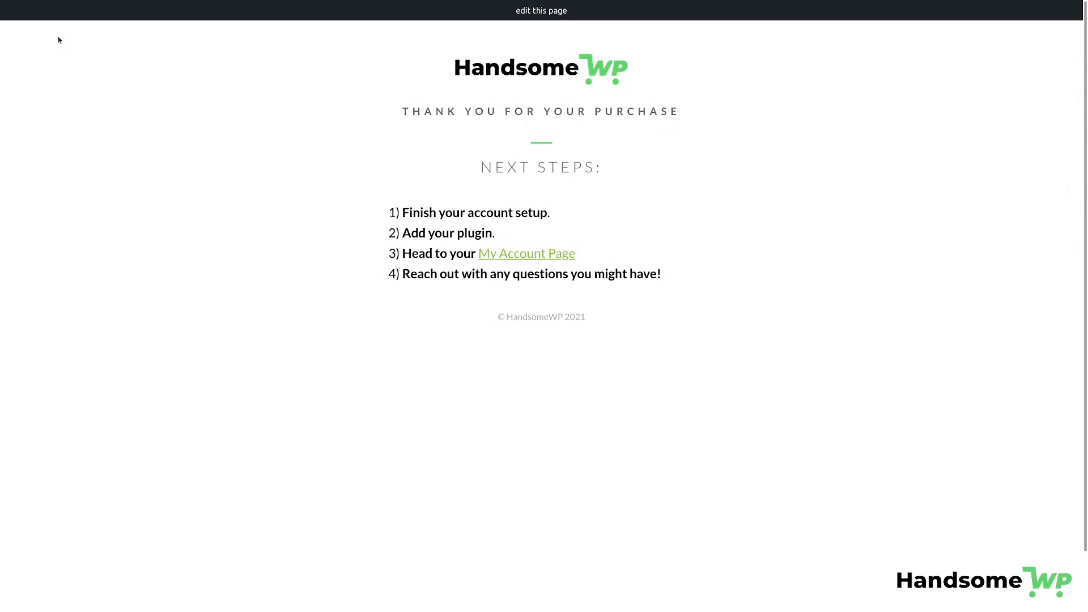
mouse_move(801, 192)
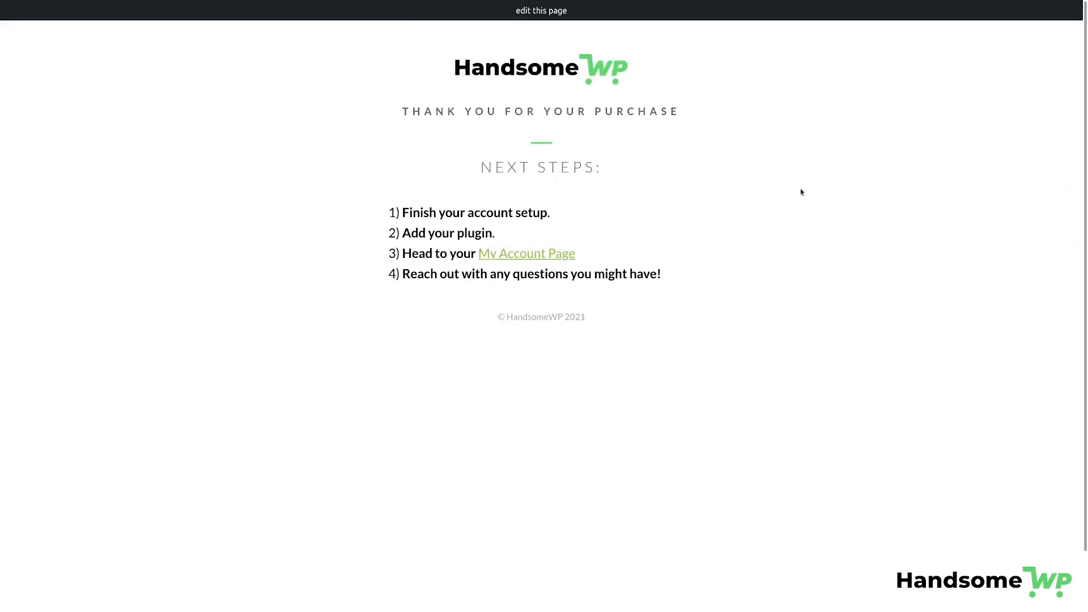
mouse_move(399, 68)
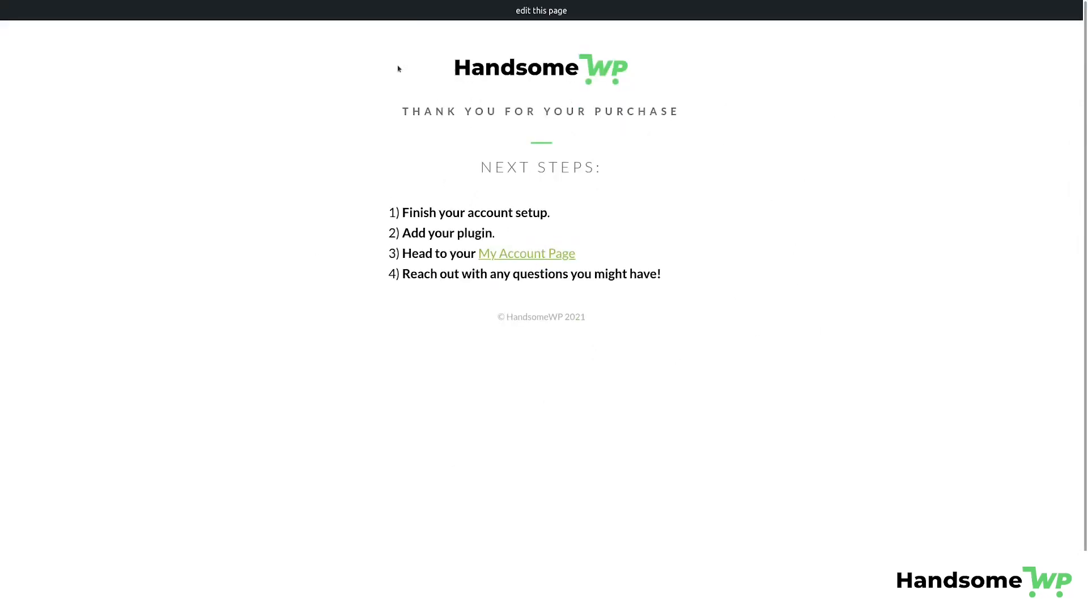
mouse_move(315, 268)
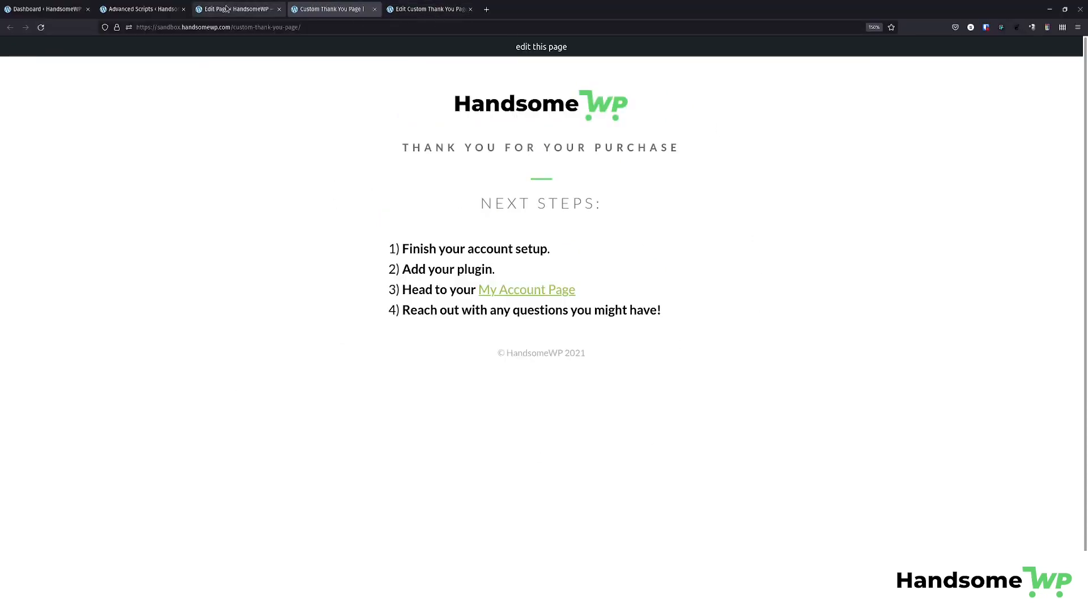
- Review the Thank You Page Custom Redirect snippet's template_redirect hook and its placeholder redirect URL
left_click(141, 9)
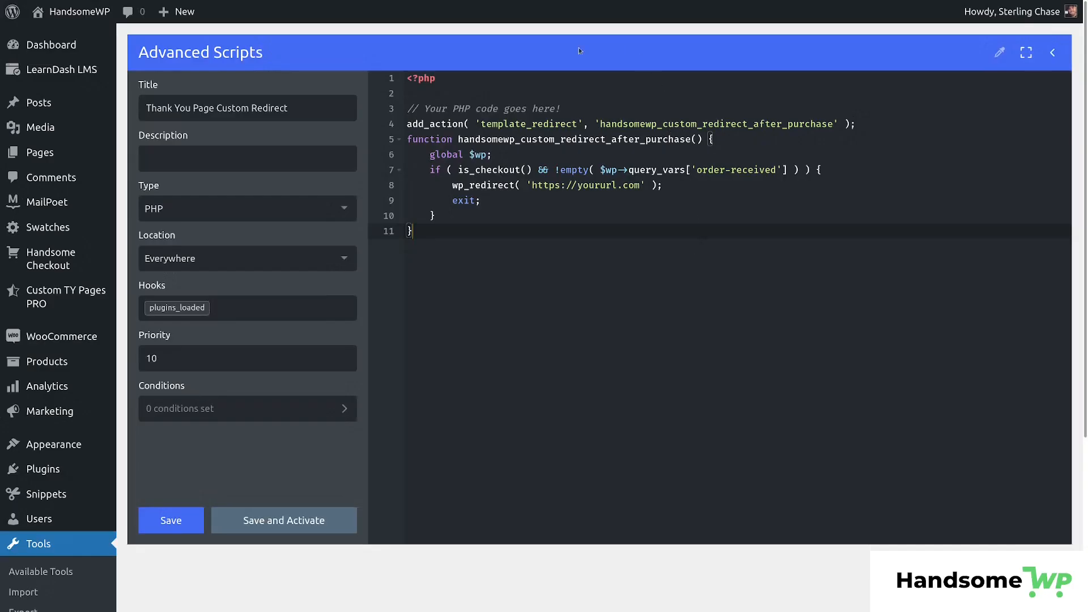
left_click(426, 126)
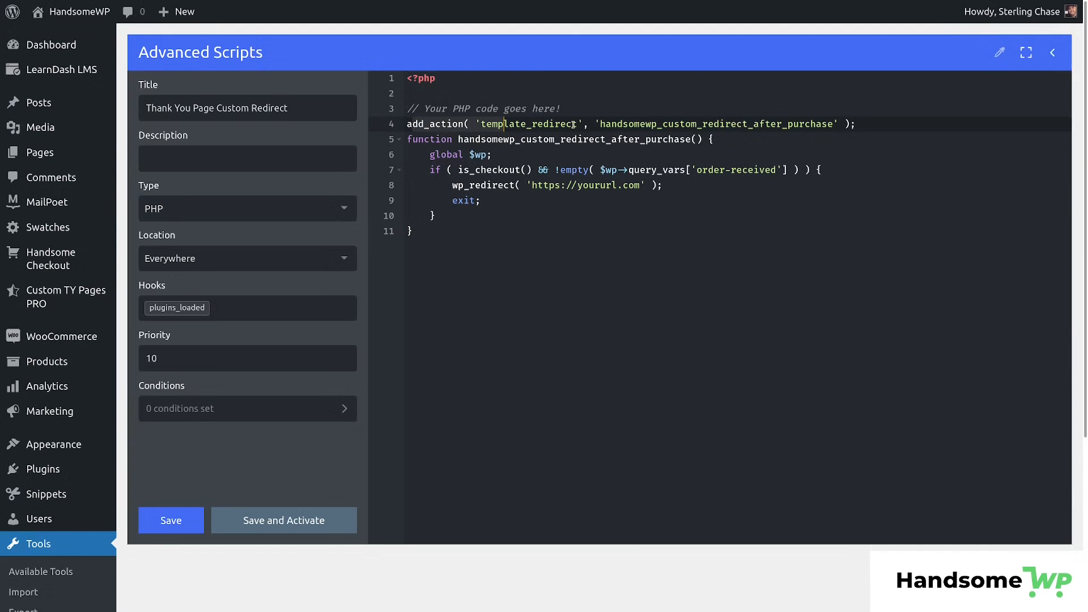
left_click(793, 124)
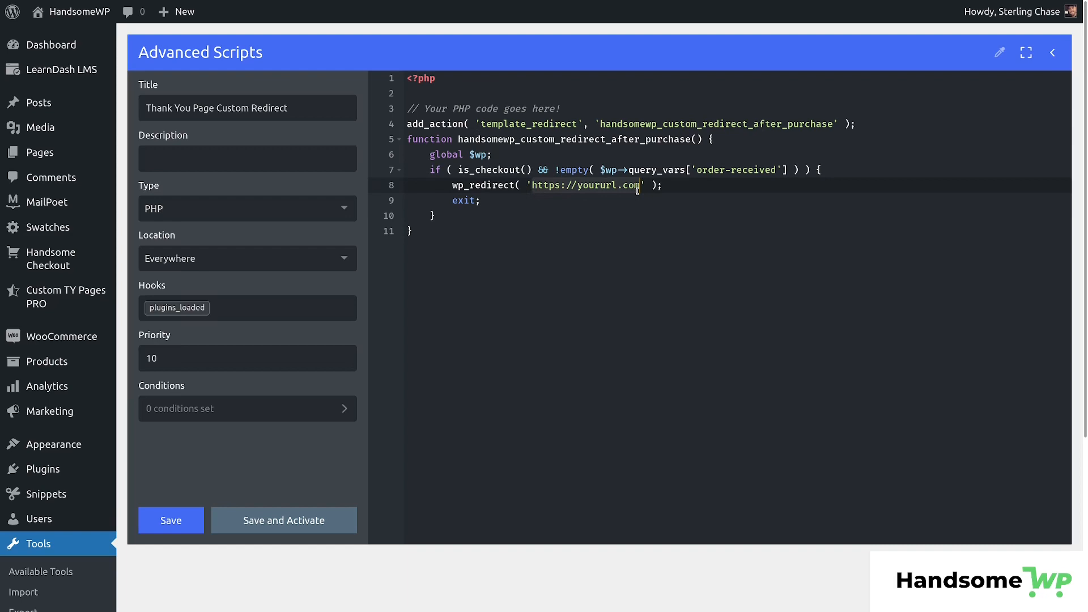
mouse_move(702, 188)
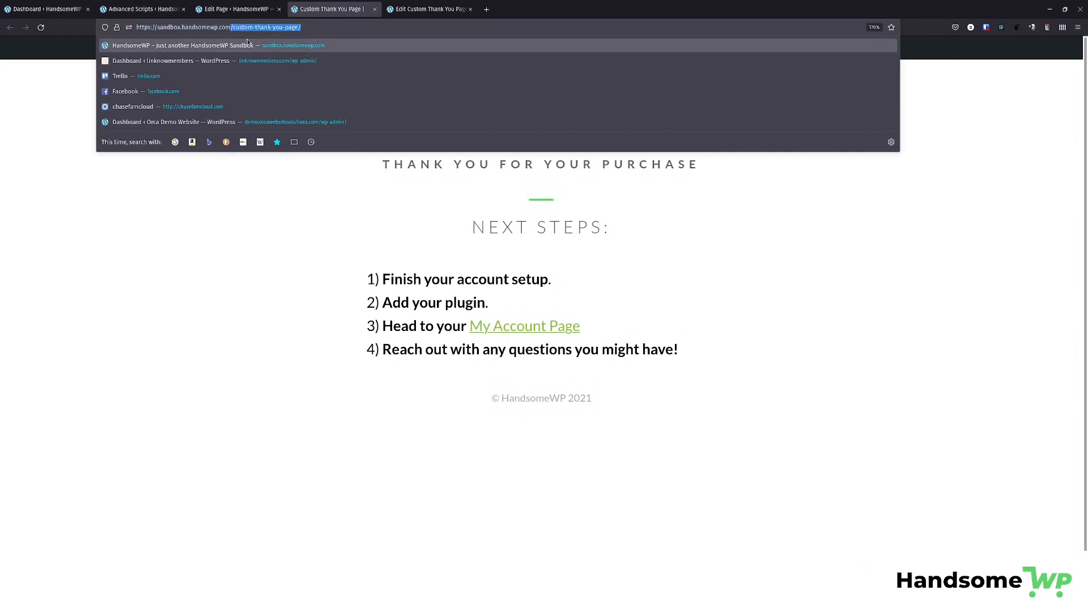
- Point wp_redirect to '/custom-thank-you-page/' and save and activate the snippet
left_click(142, 9)
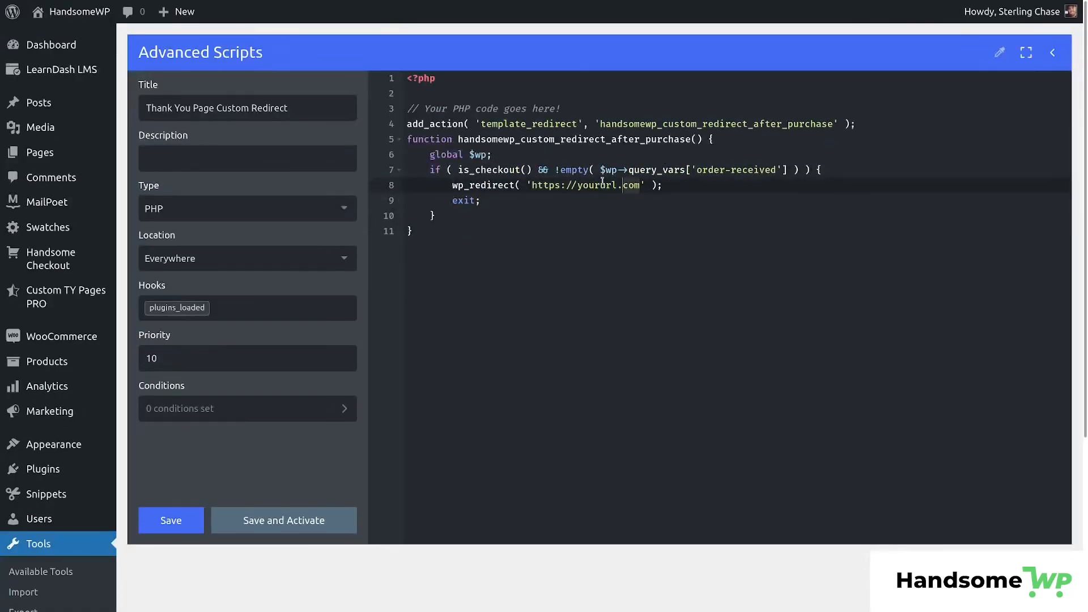
type("/custom-thank-you-page/")
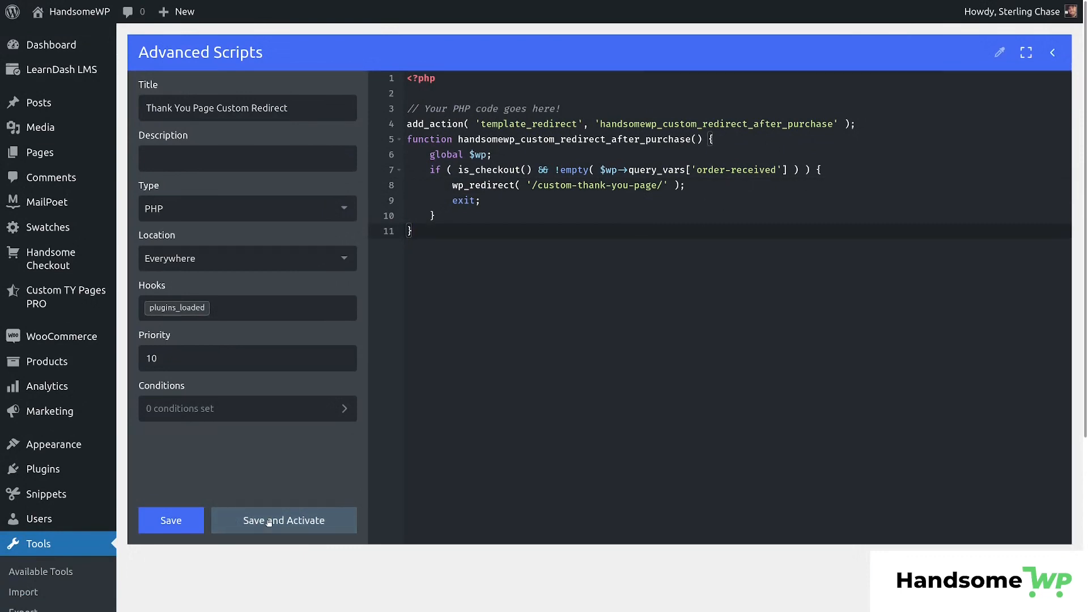
left_click(283, 520)
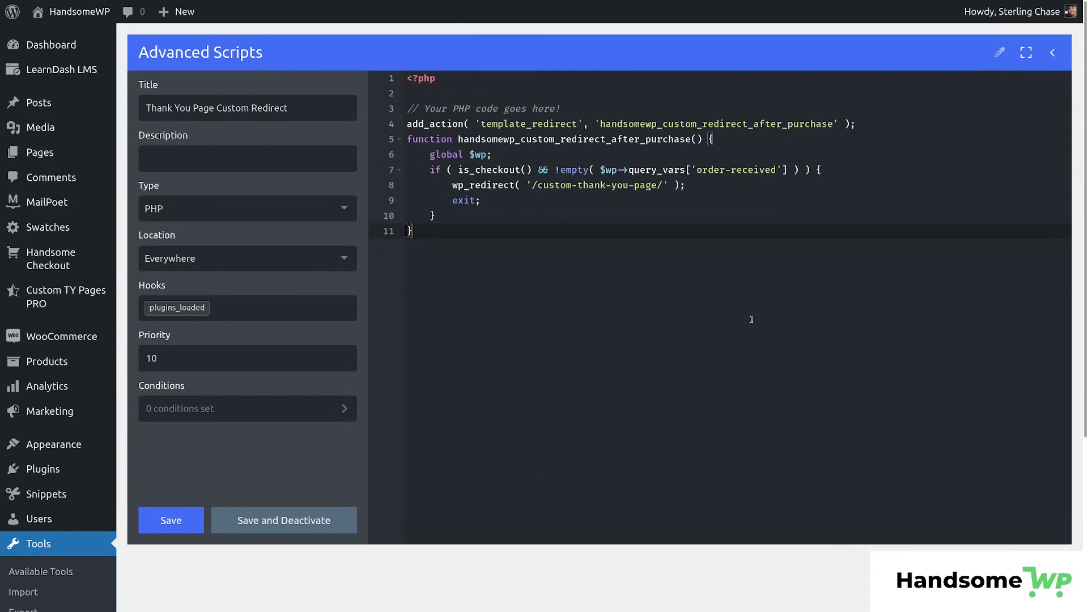
mouse_move(66, 290)
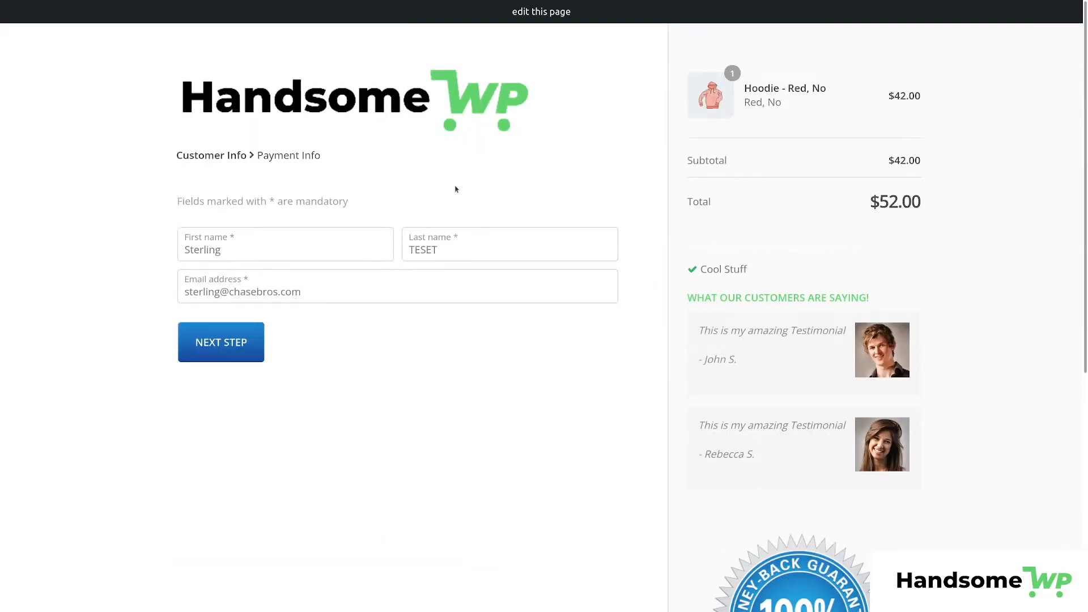
mouse_move(668, 138)
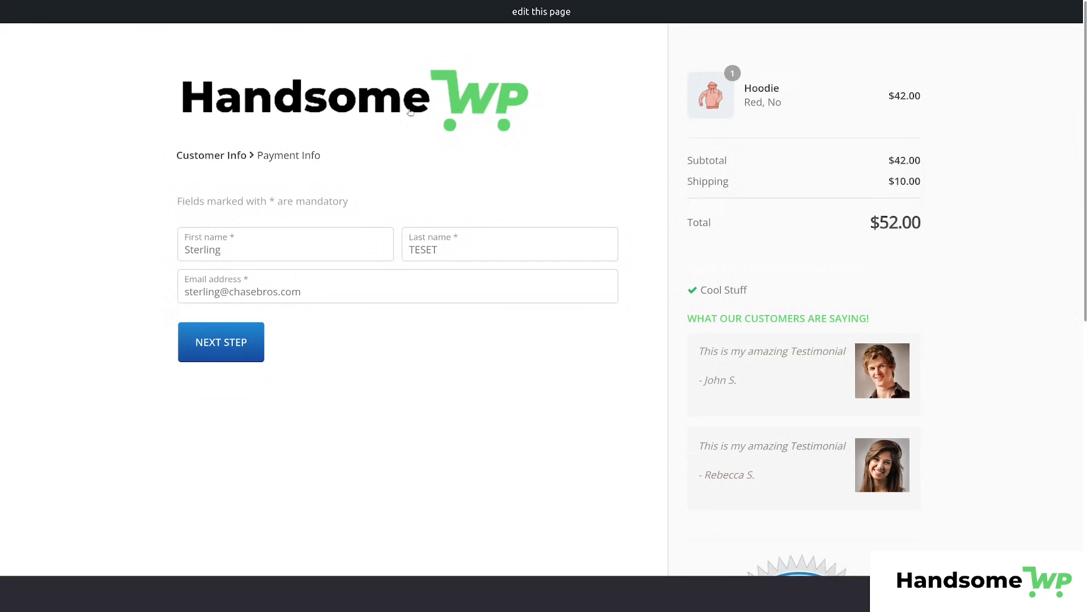
- Place the Hoodie test order with Local pickup and Cash on delivery for $42.00
scroll("down", 3)
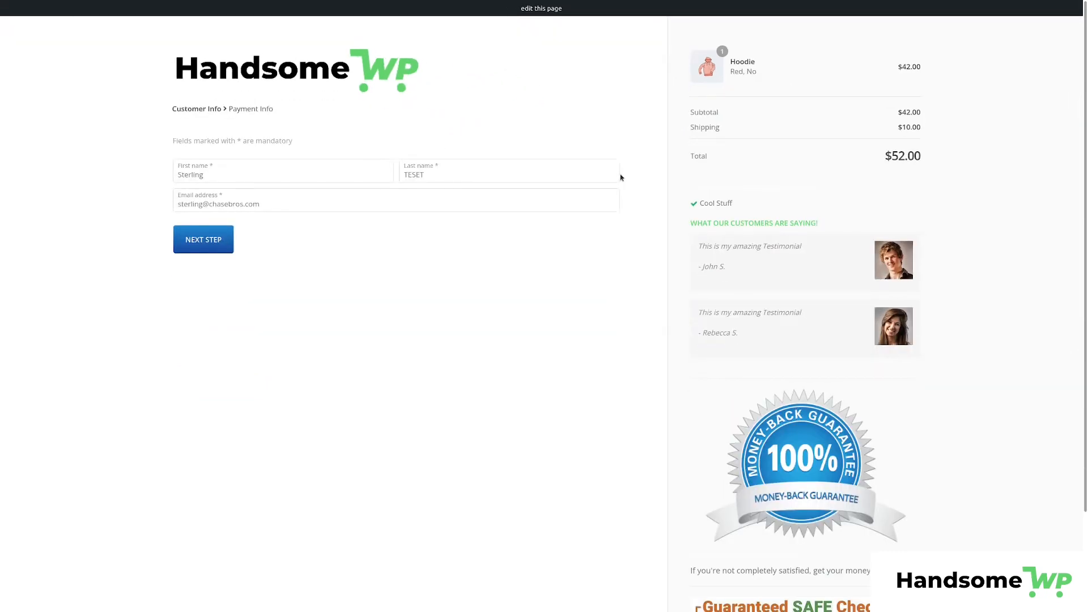
mouse_move(502, 338)
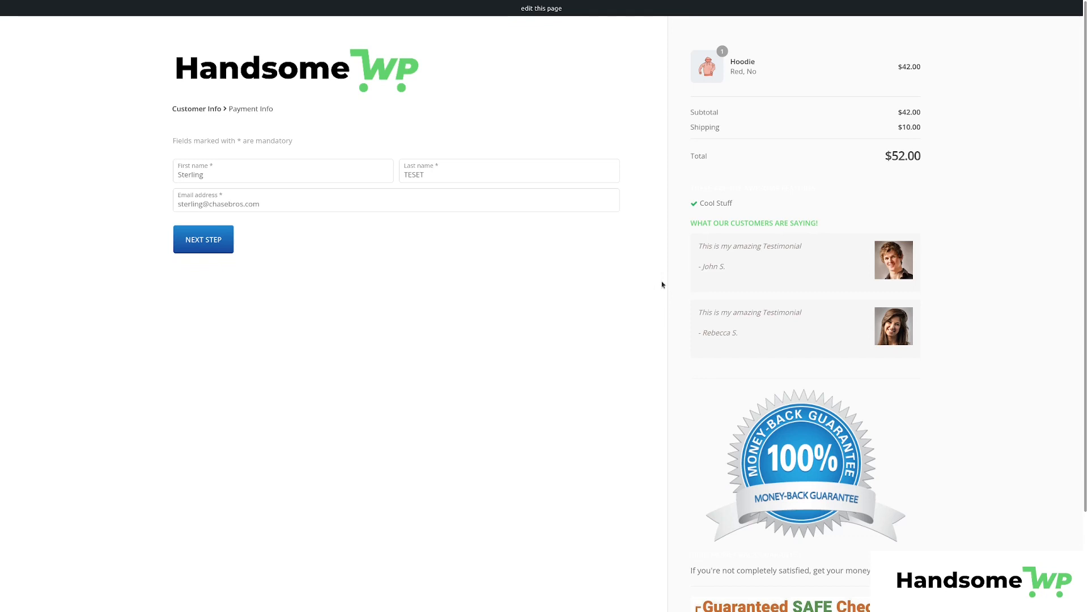
mouse_move(786, 173)
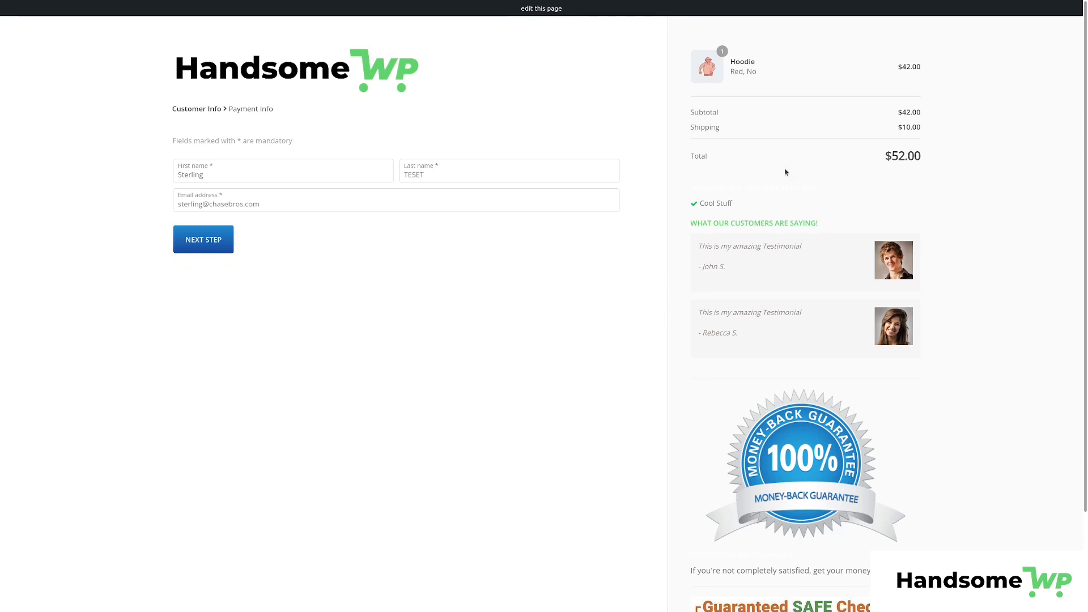
left_click(203, 240)
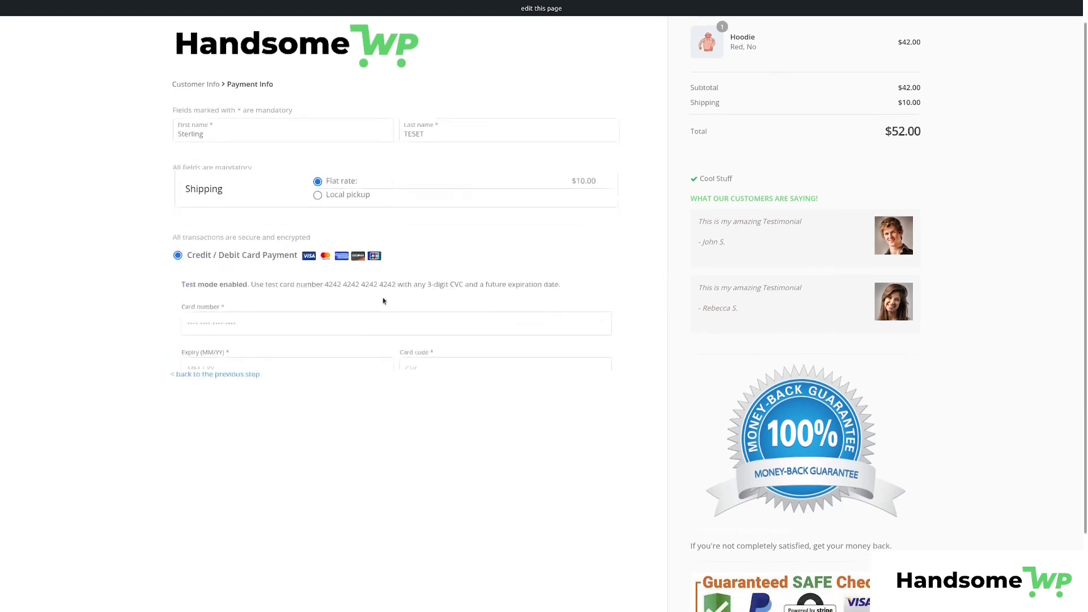
scroll("down", 3)
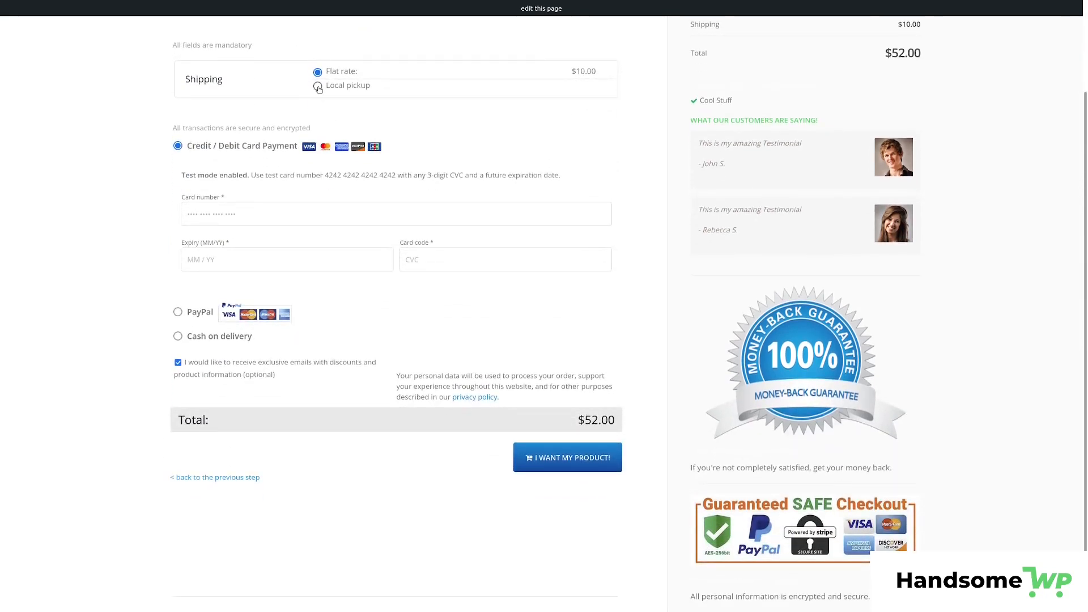
left_click(317, 86)
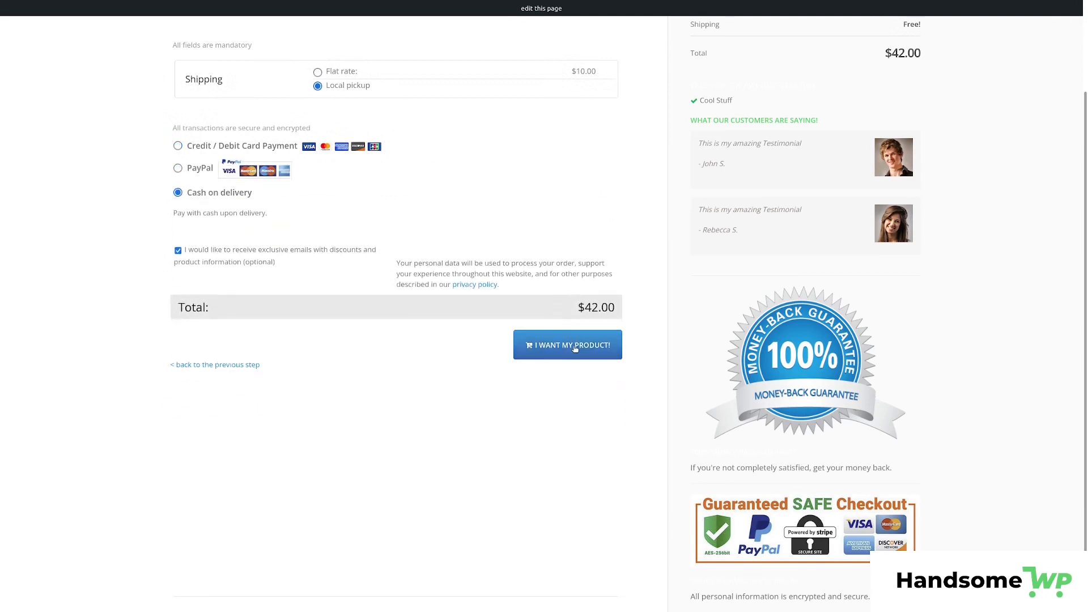
left_click(566, 344)
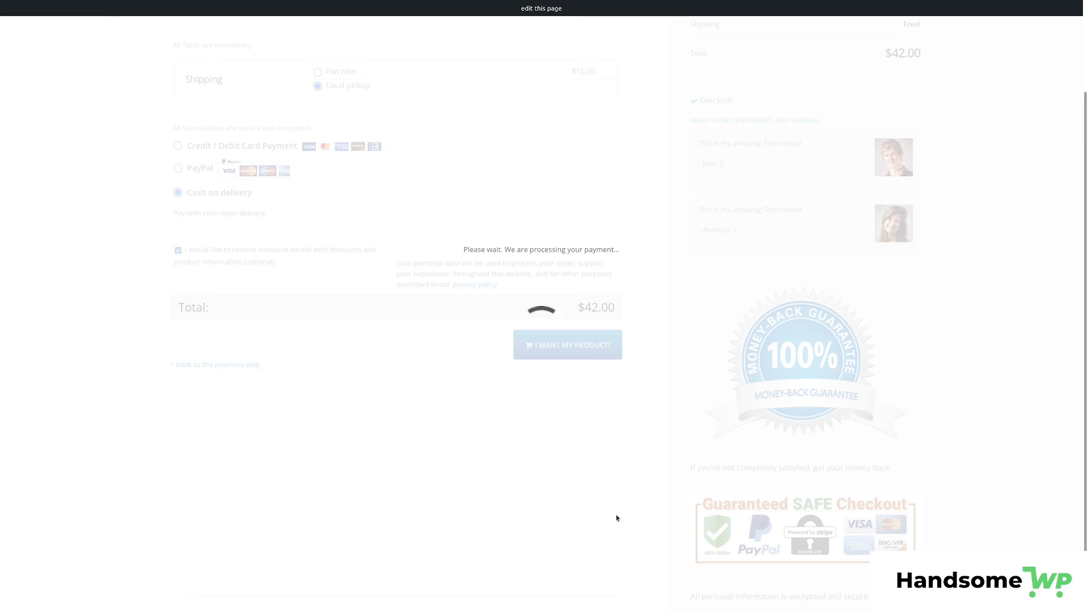
- Decline the Hoodie with Zipper offer, land on the thank-you page, and return to the WordPress dashboard
left_click(566, 345)
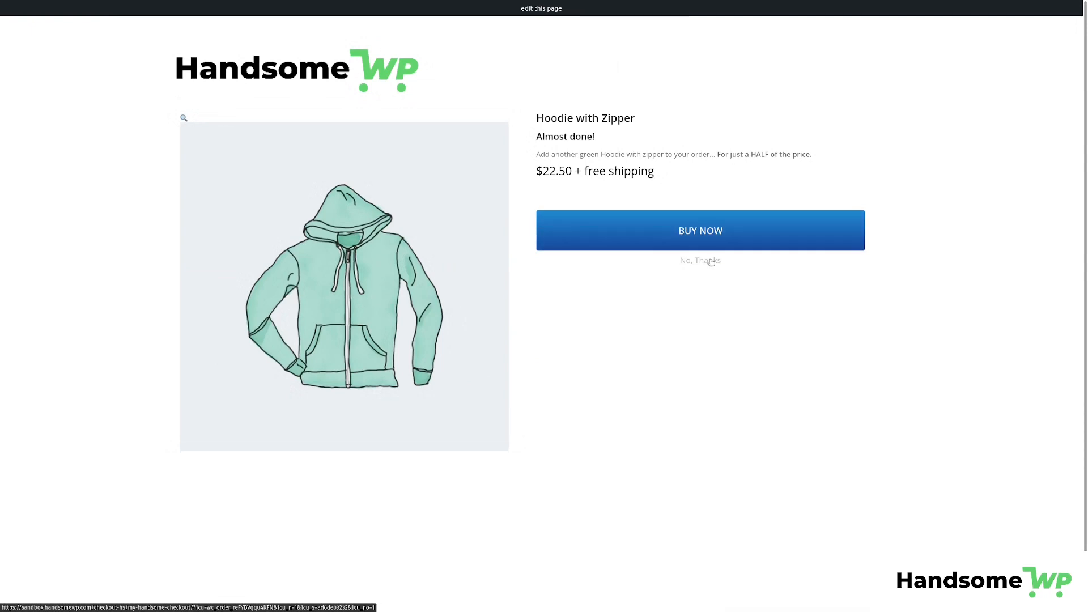
left_click(700, 261)
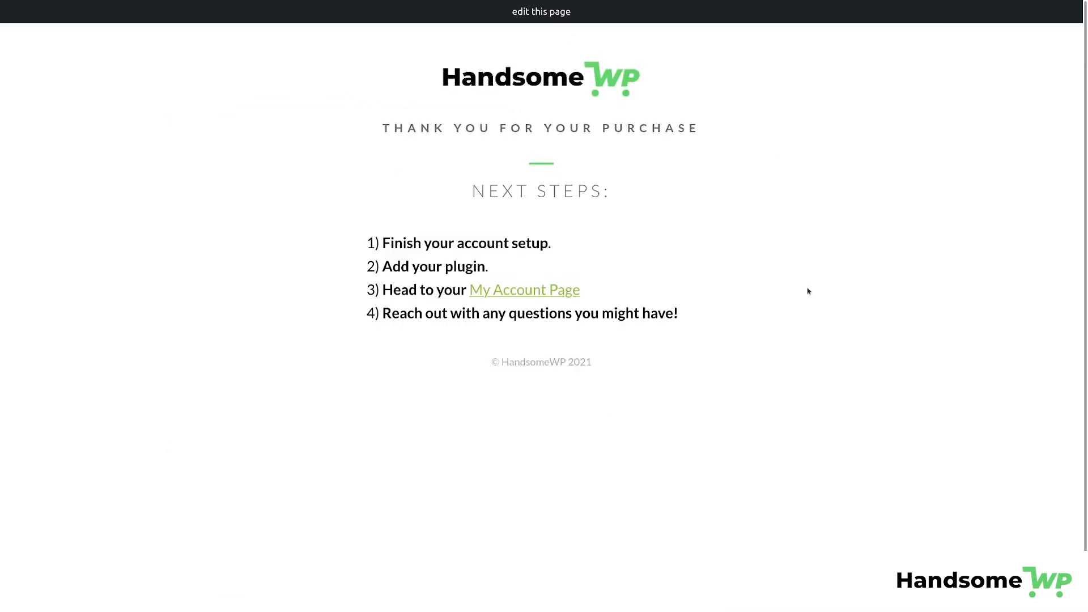
mouse_move(923, 394)
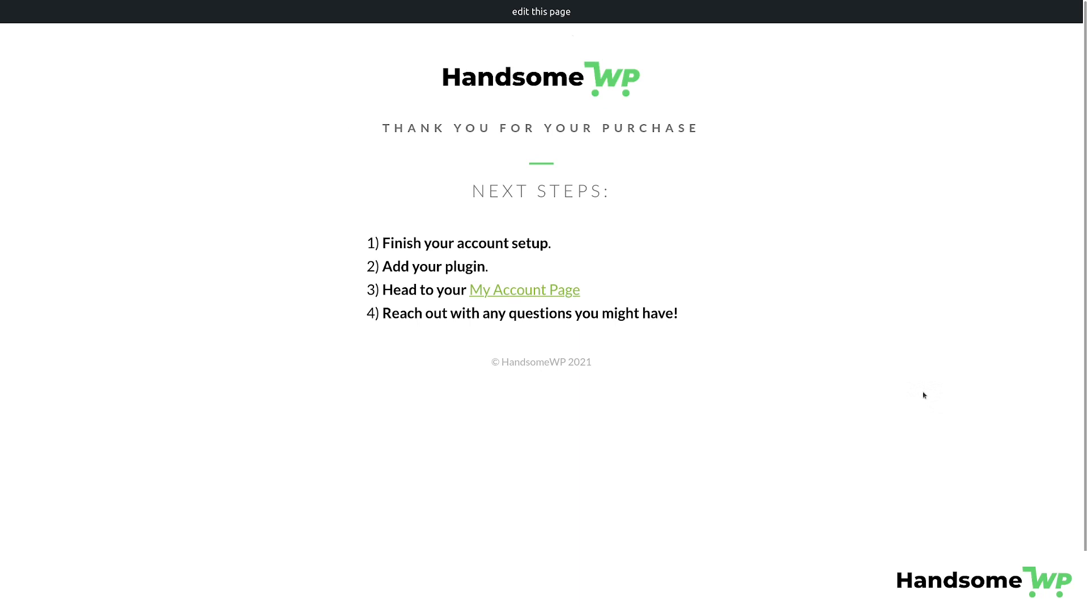
mouse_move(950, 369)
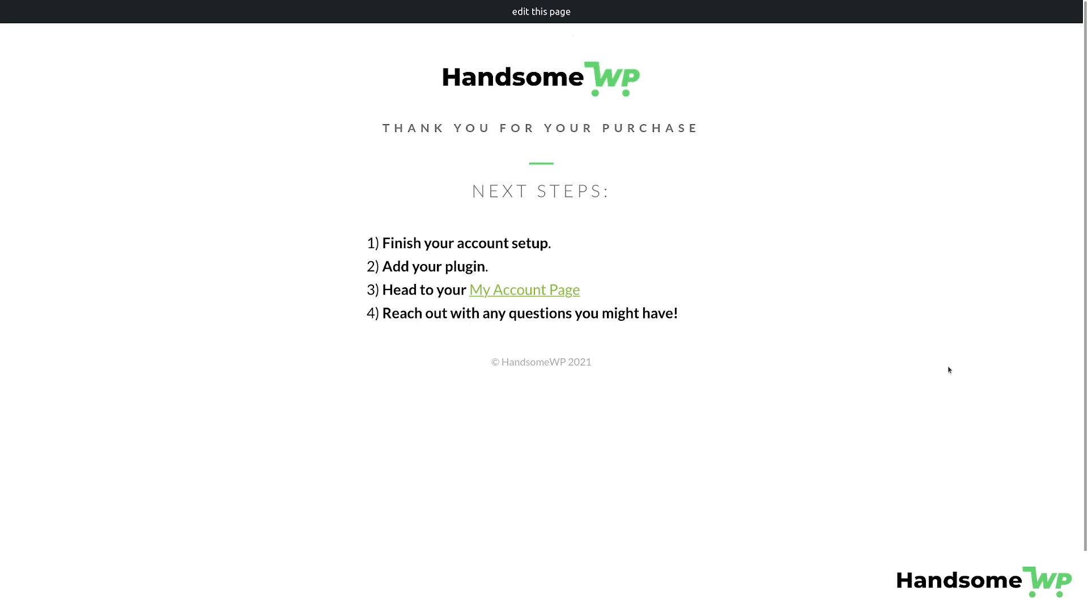
mouse_move(816, 238)
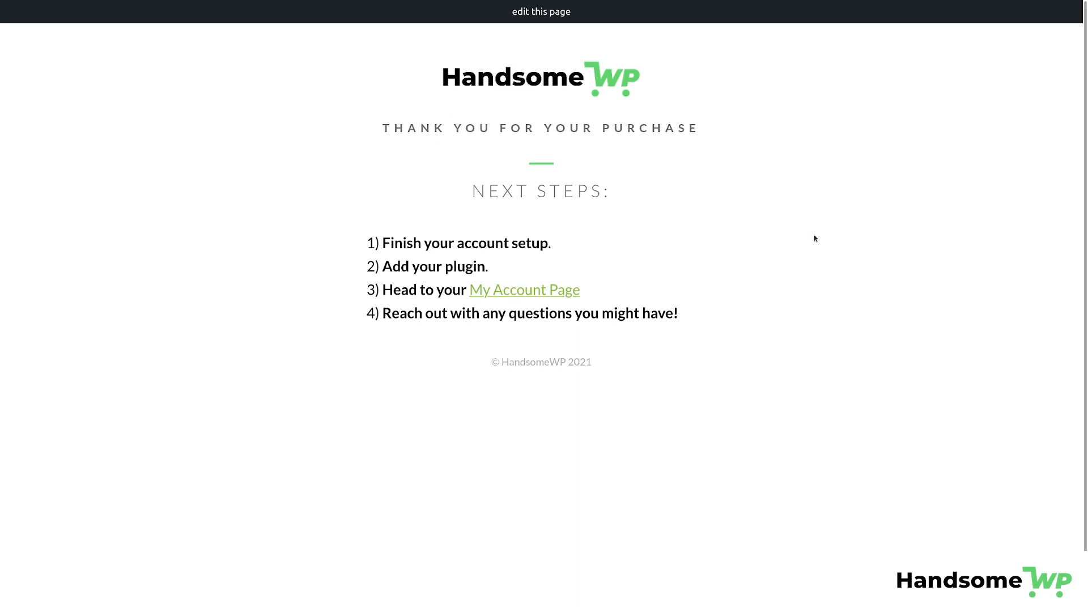
mouse_move(790, 150)
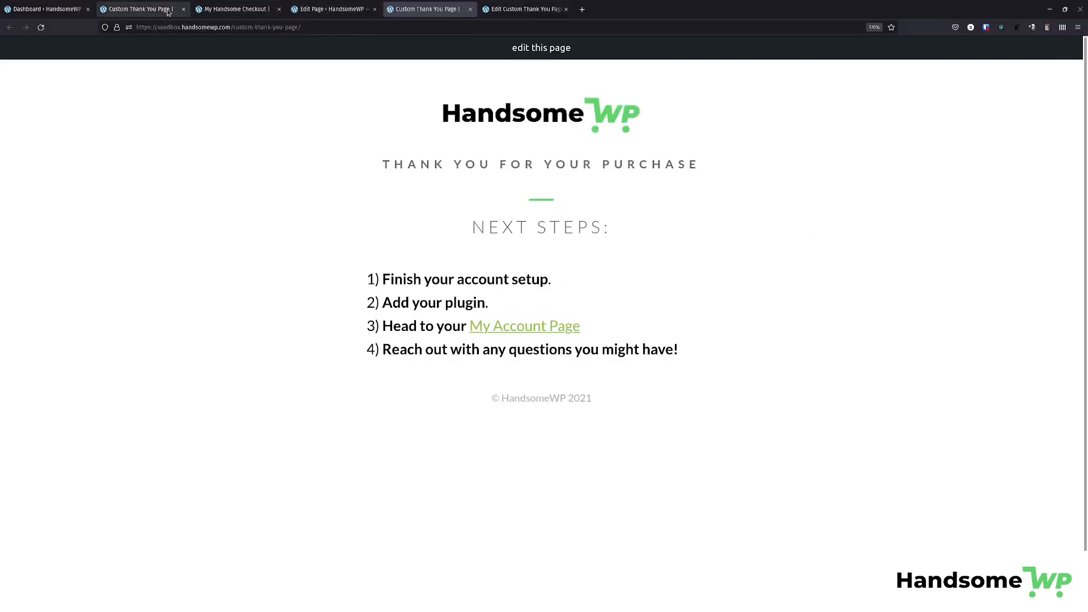
left_click(236, 9)
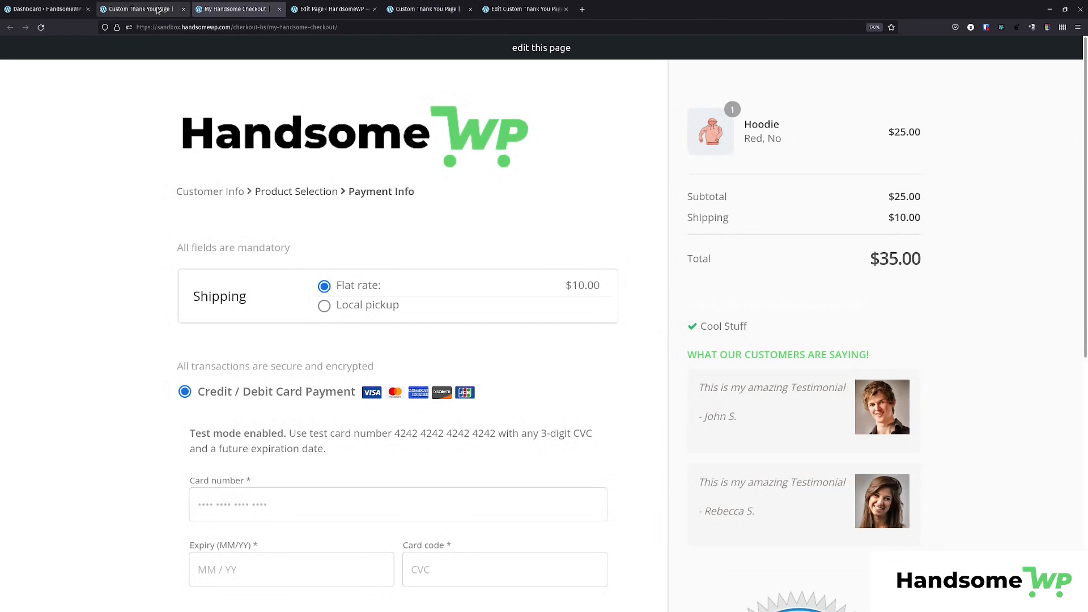
left_click(43, 9)
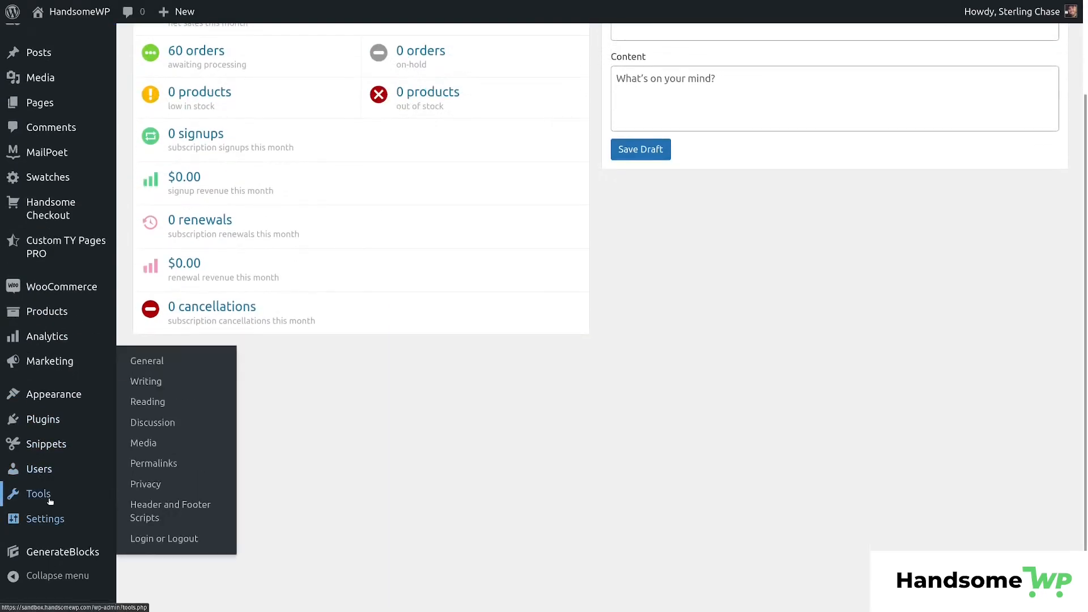
mouse_move(46, 501)
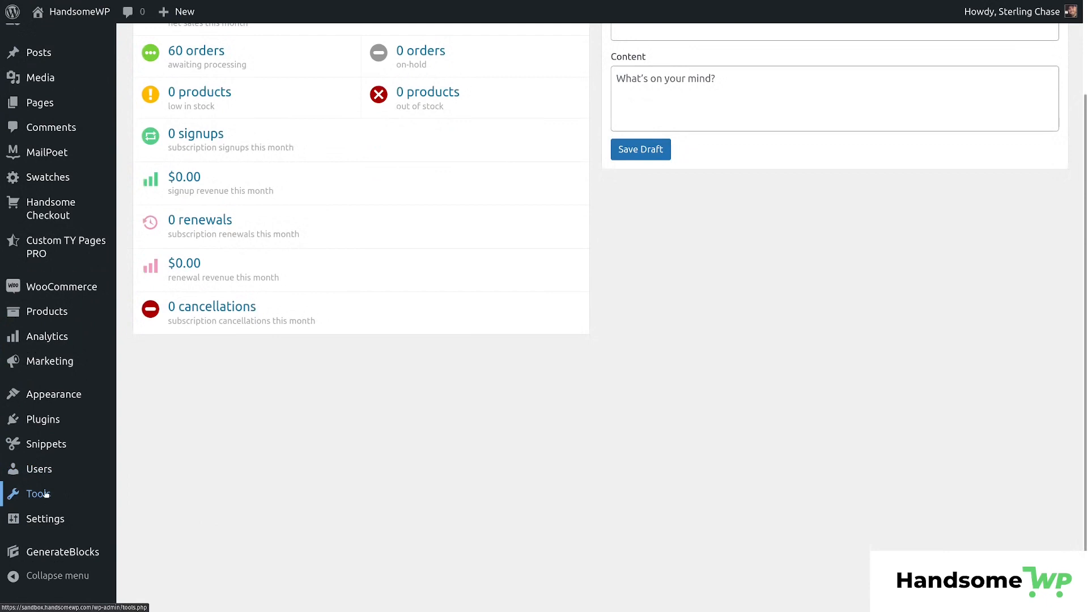
mouse_move(566, 383)
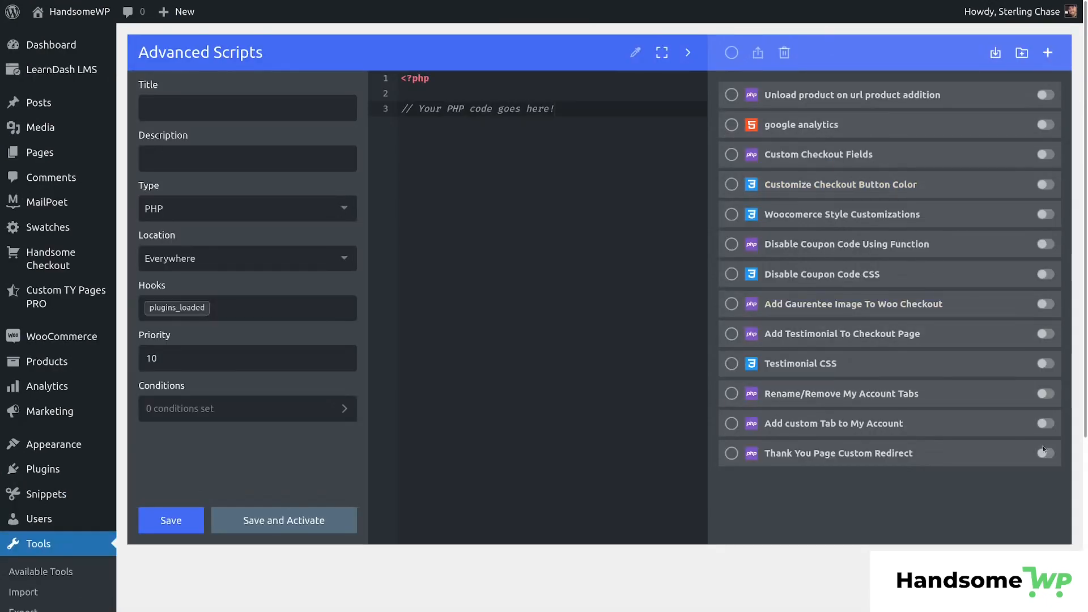
- Open the Thank You Page Custom Redirect snippet in the Advanced Scripts editor
left_click(839, 453)
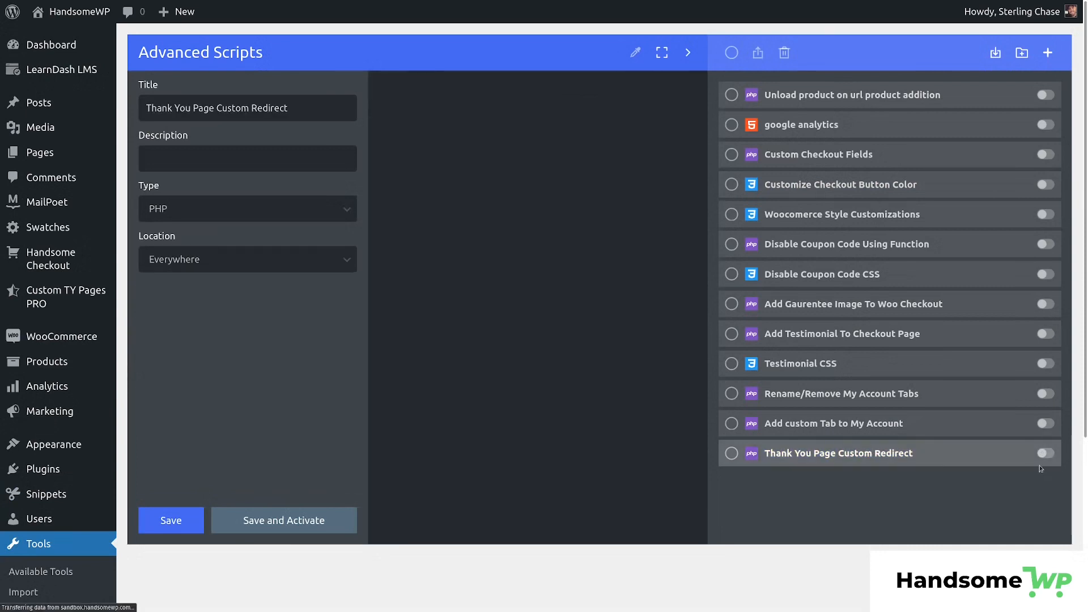
left_click(839, 453)
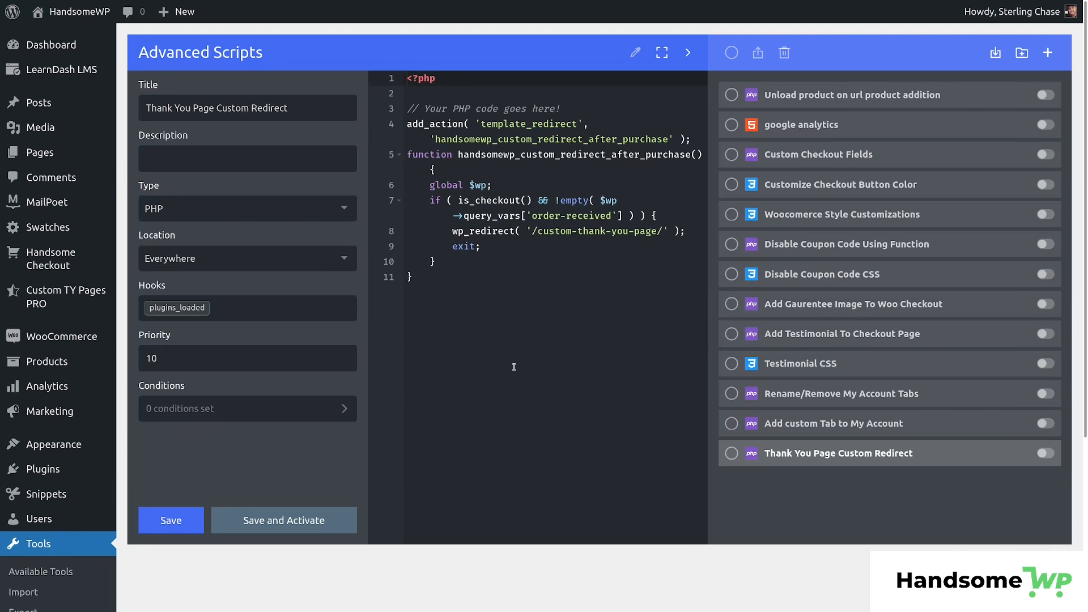
mouse_move(51, 290)
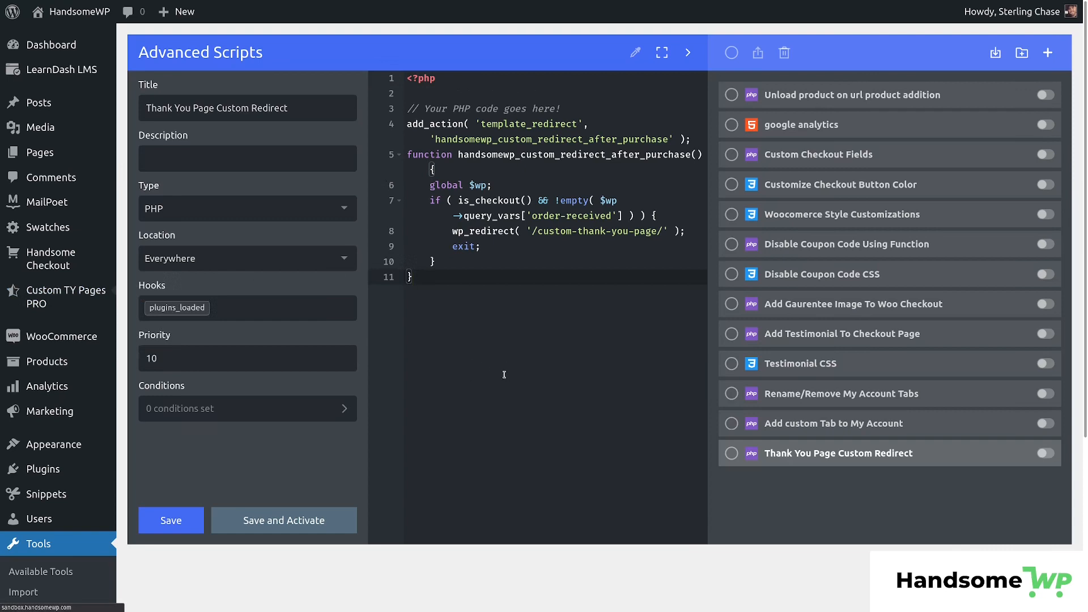
- Add a new Custom TY Pages PRO entry, opening a blank Edit Custom Thank You Page form
left_click(66, 297)
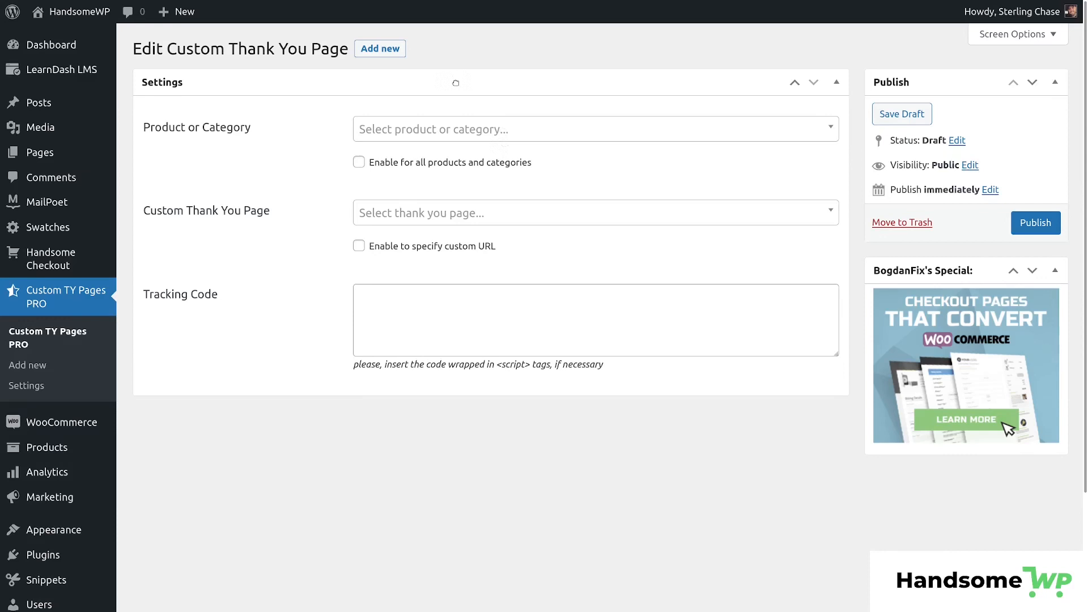
double_click(515, 164)
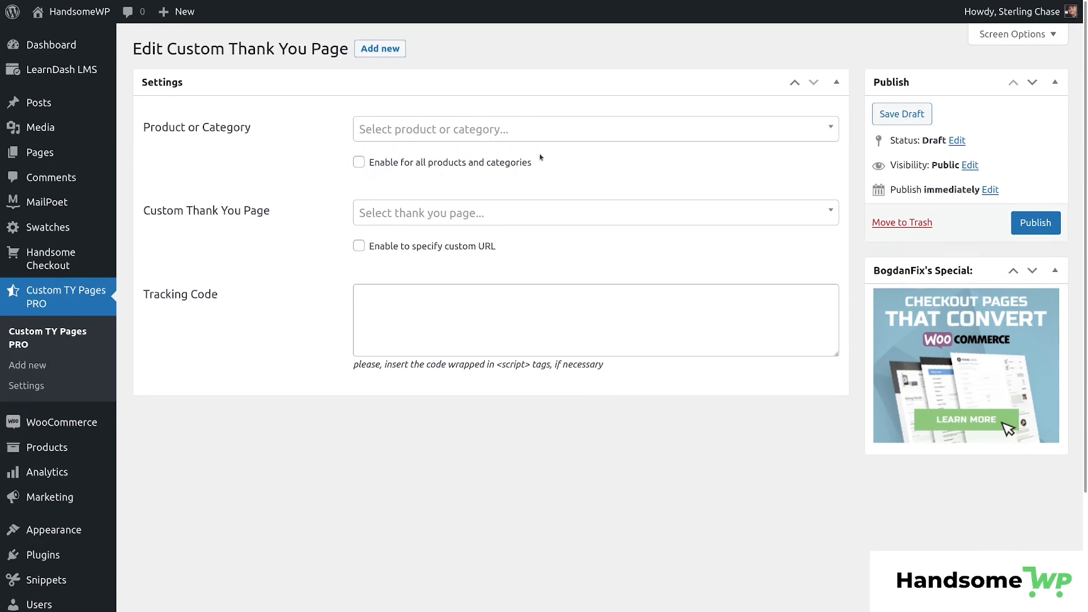
mouse_move(340, 299)
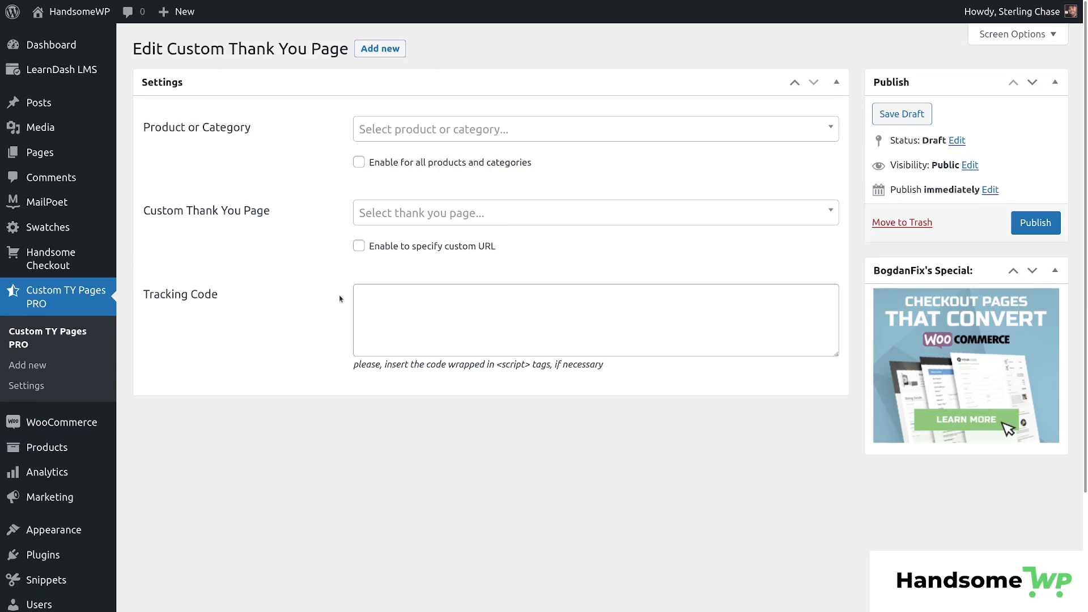
mouse_move(494, 129)
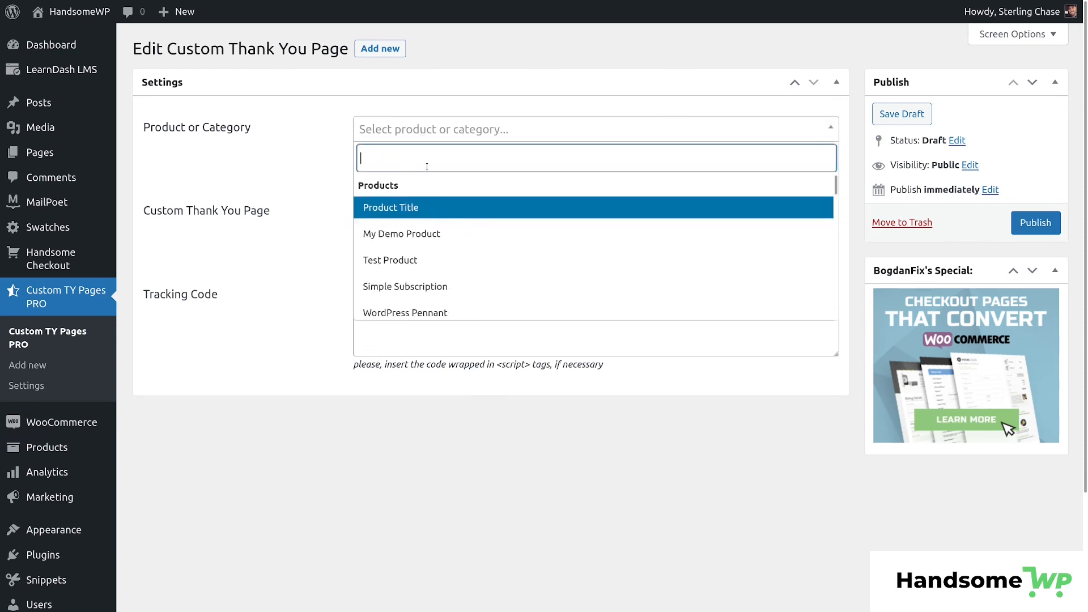
- Select the Hoodie product and Custom Thank You Page, previewing then unticking the custom URL option
type("hoodie")
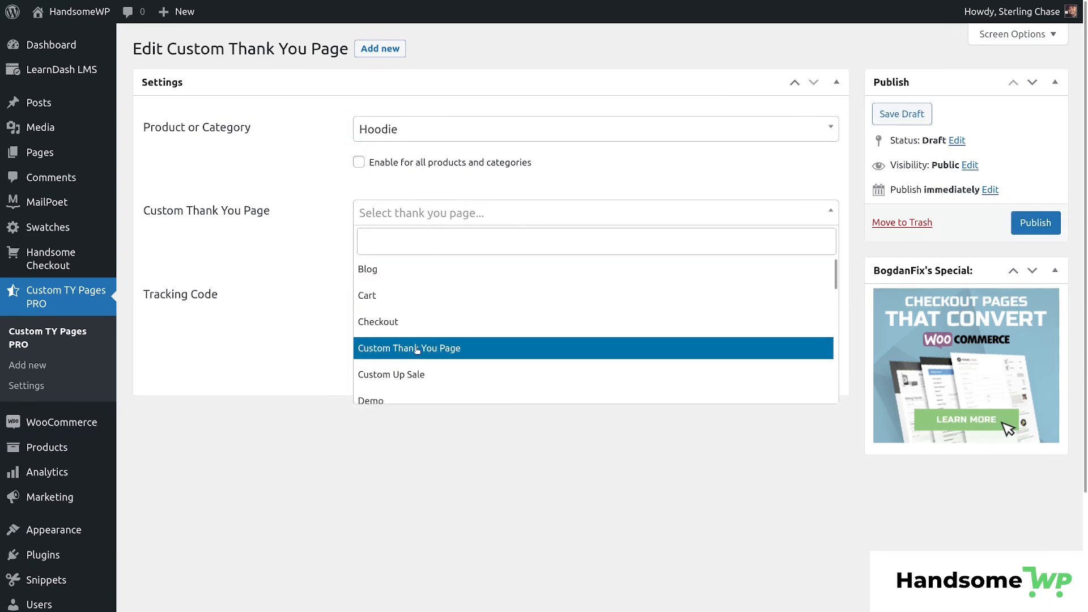
left_click(408, 348)
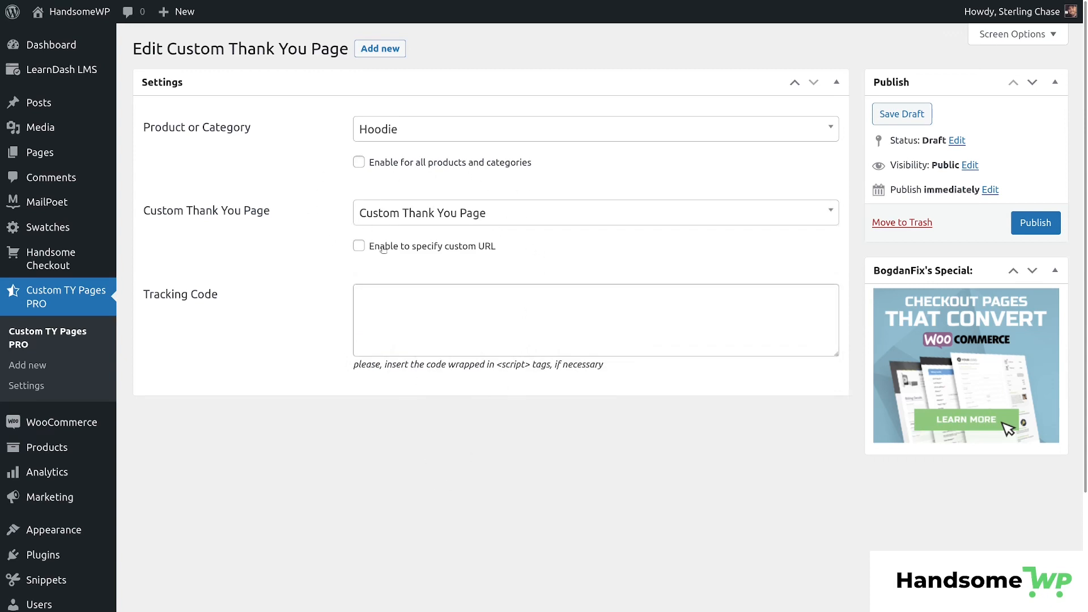
mouse_move(531, 249)
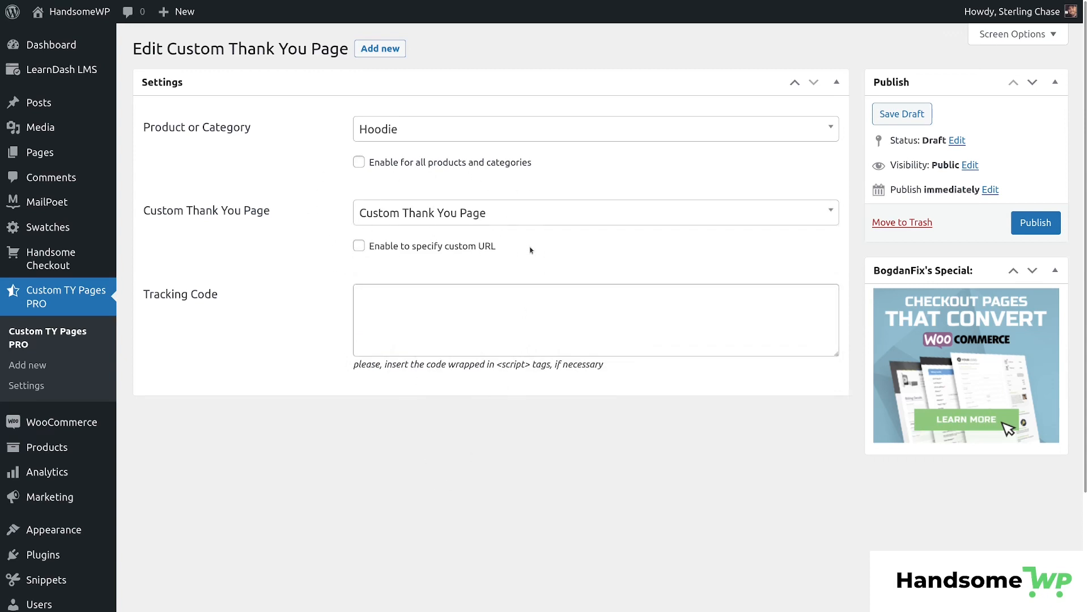
left_click(358, 245)
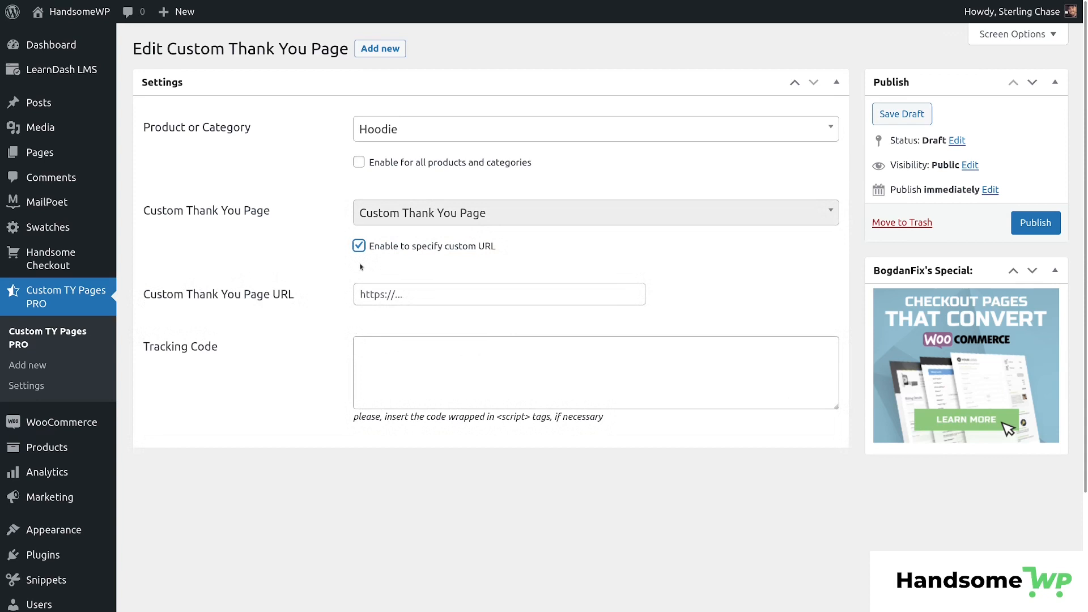
left_click(358, 246)
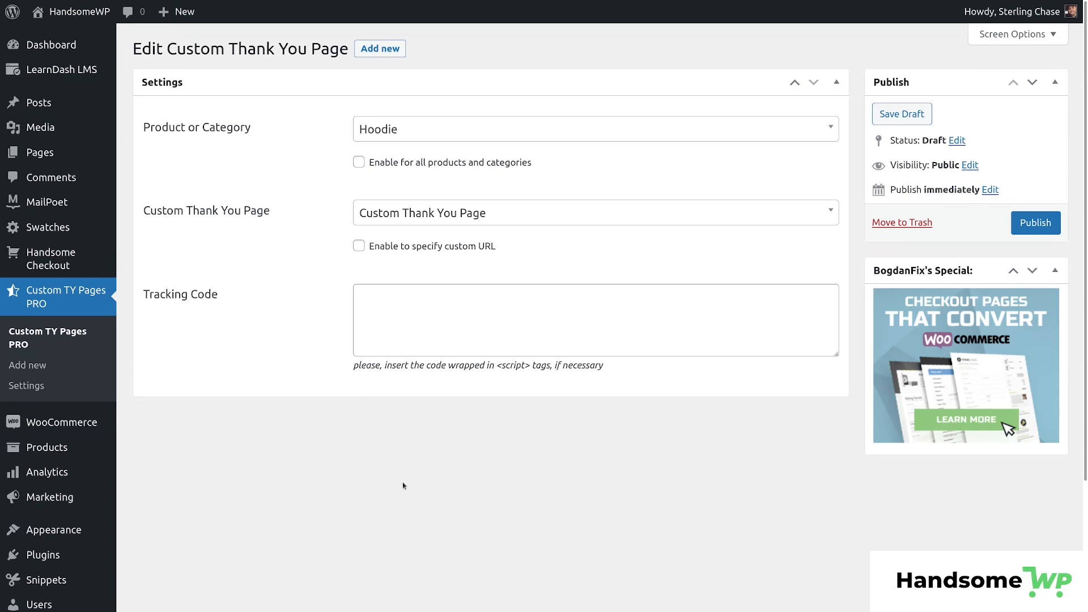
mouse_move(433, 105)
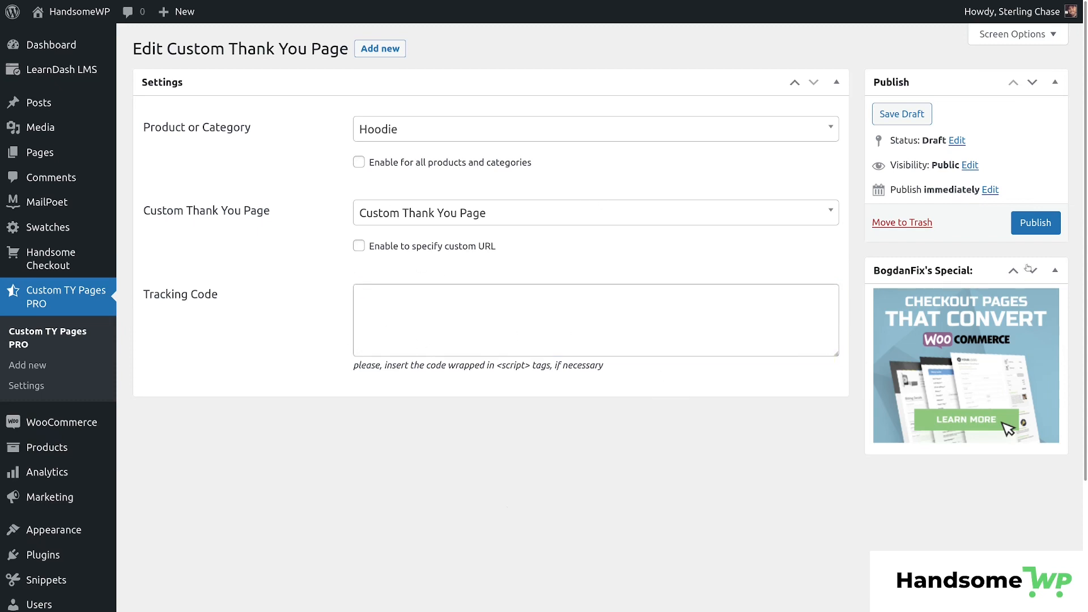
- Publish the Hoodie entry, then place a cash-on-delivery test order without email opt-in and decline the upsell
left_click(1036, 222)
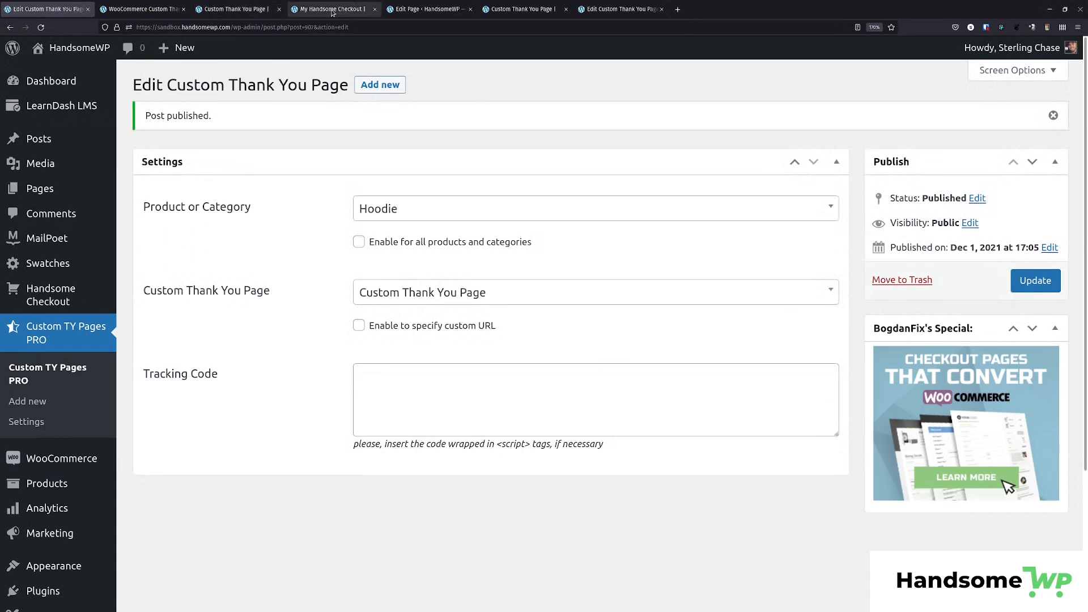
left_click(333, 9)
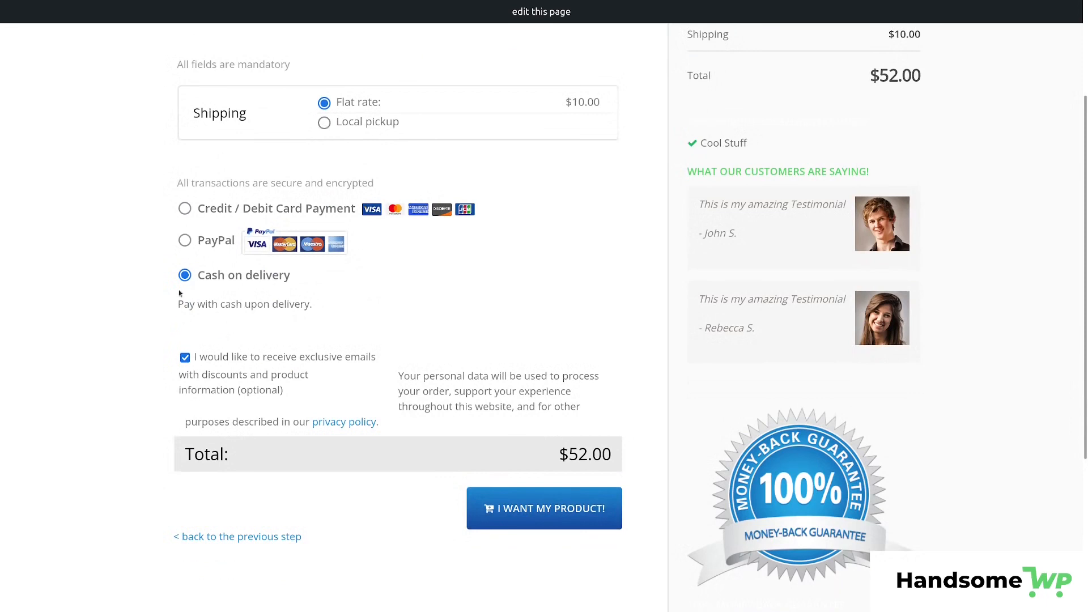
left_click(185, 357)
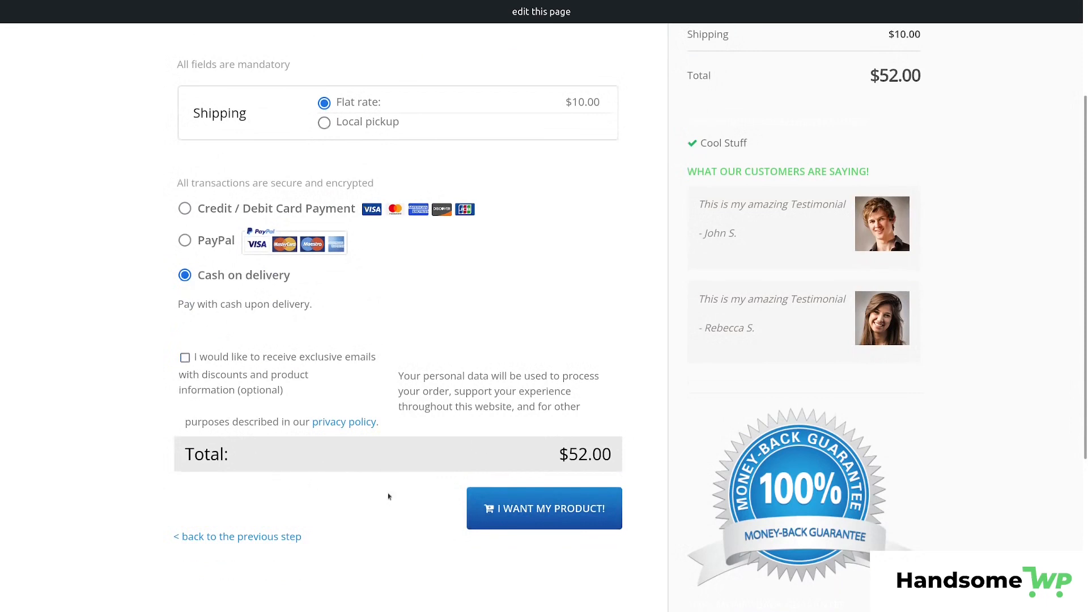
left_click(544, 508)
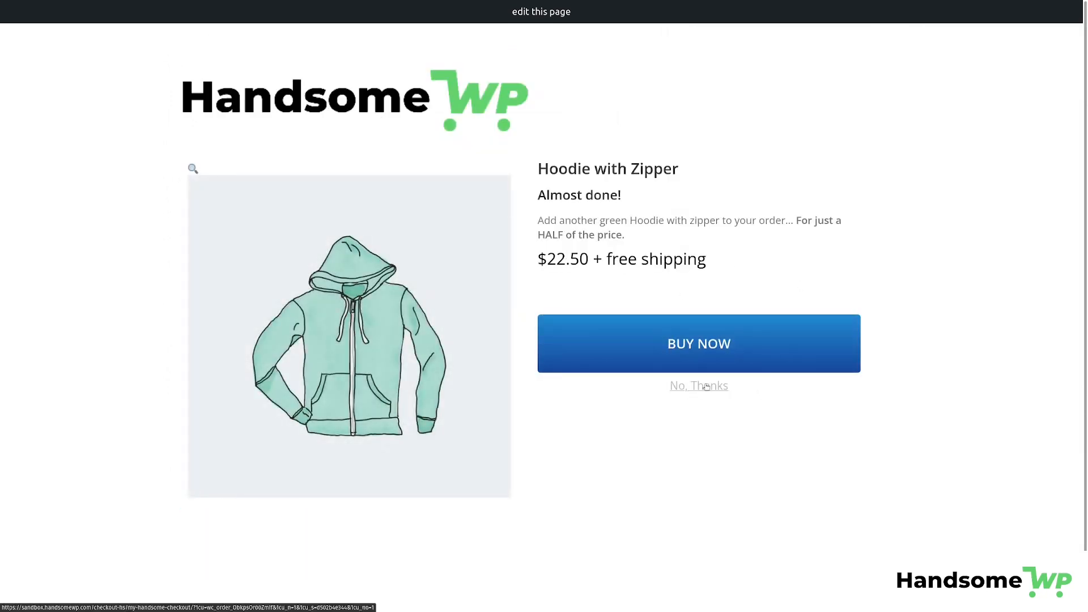
left_click(698, 385)
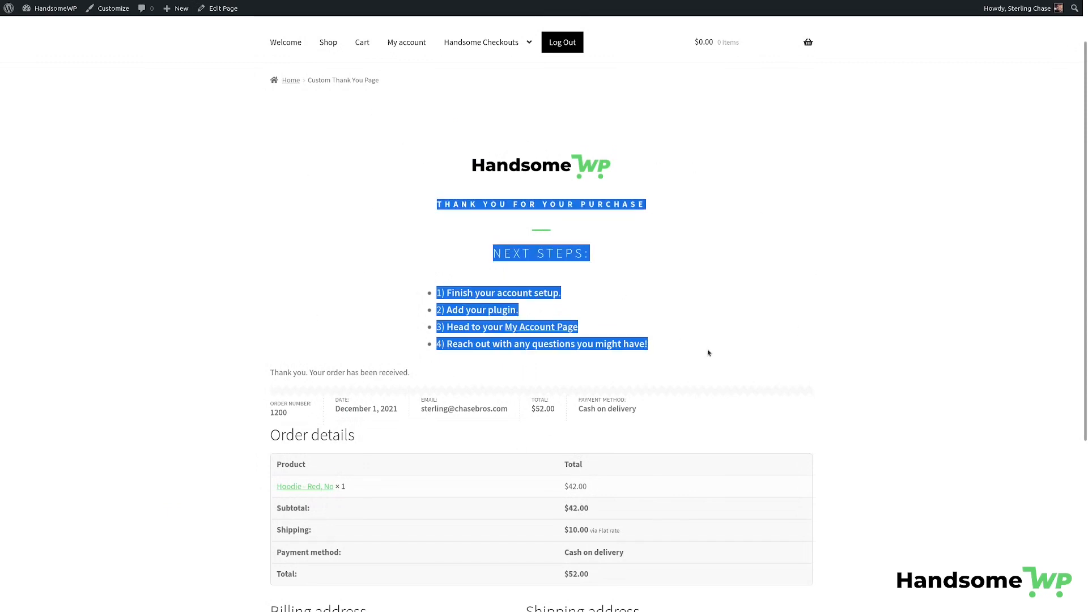
- Scroll through order 1200's Custom Thank You Page to its order details and address sections
scroll("down", 3)
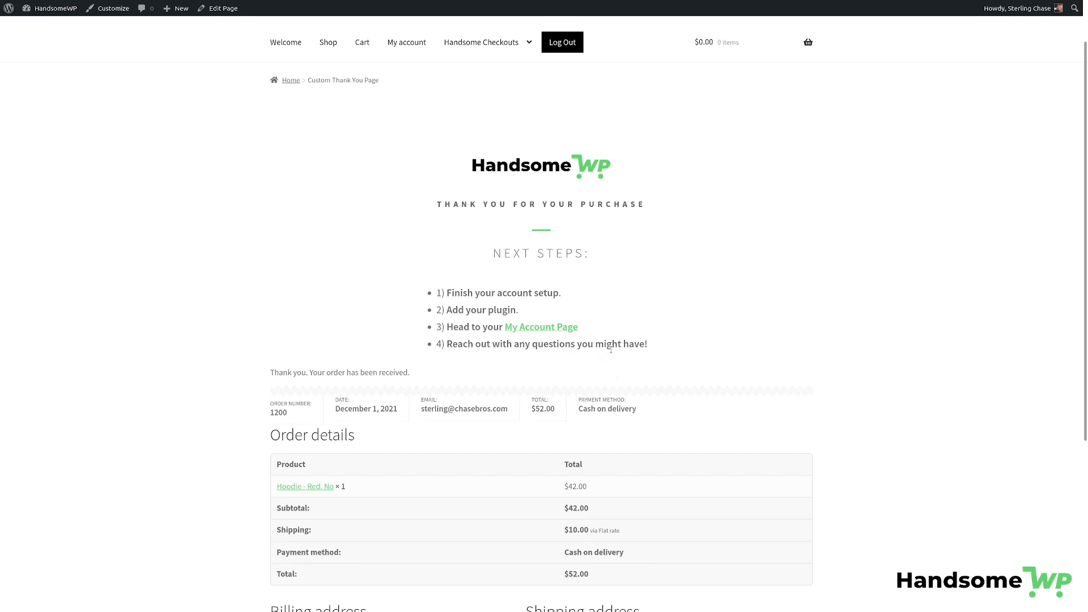
scroll("down", 3)
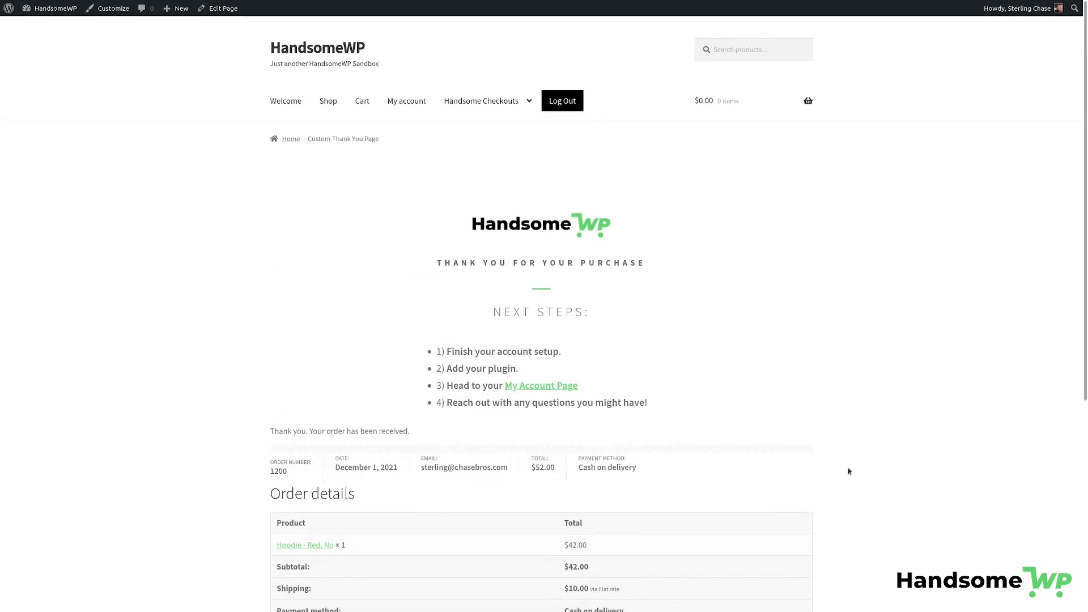
scroll("down", 3)
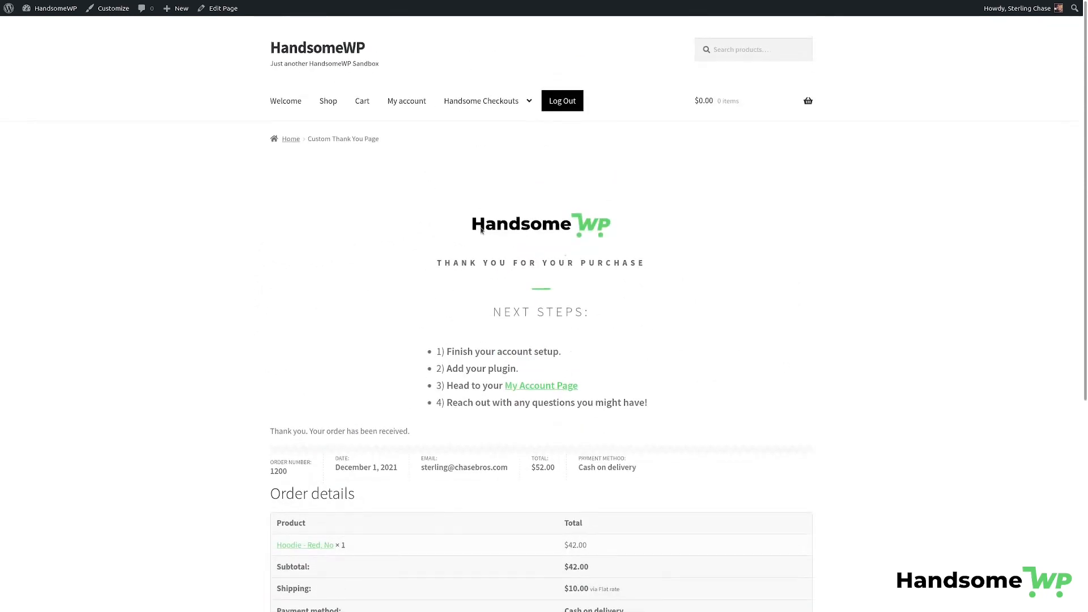
mouse_move(457, 287)
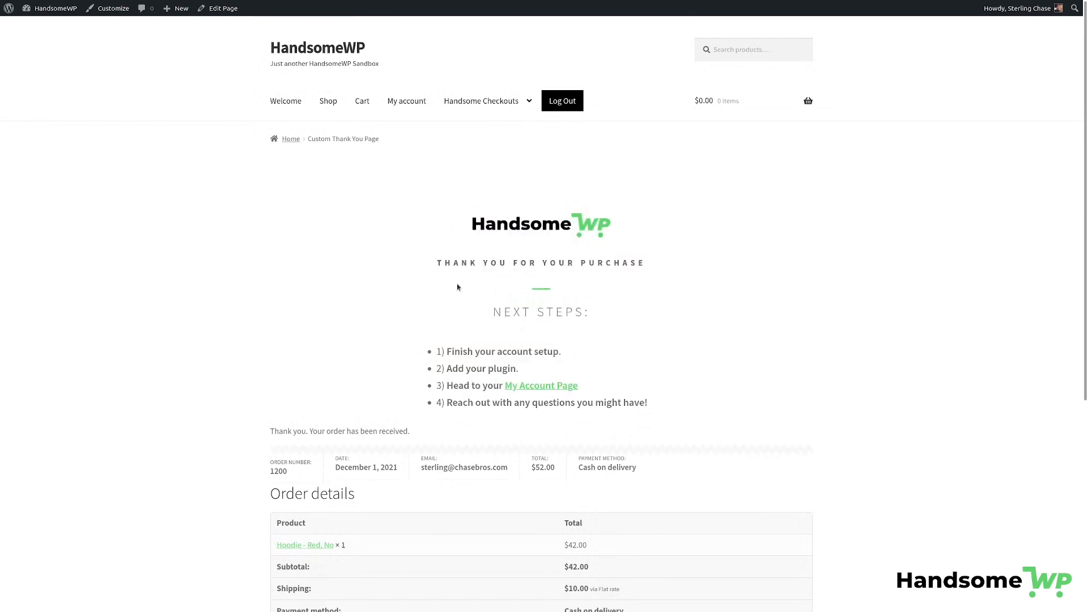
scroll("down", 3)
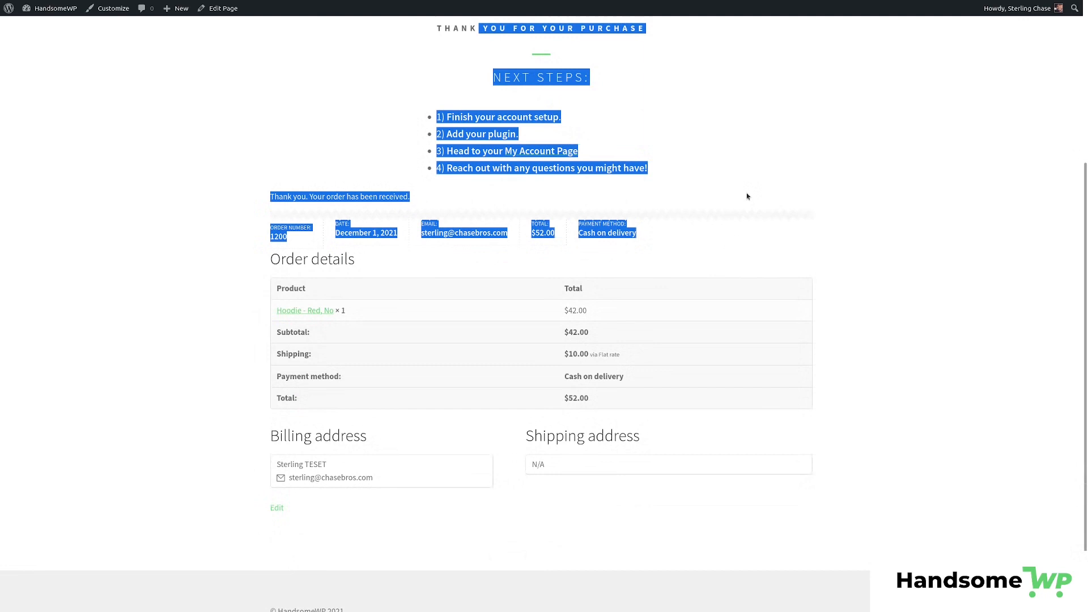
left_click(800, 436)
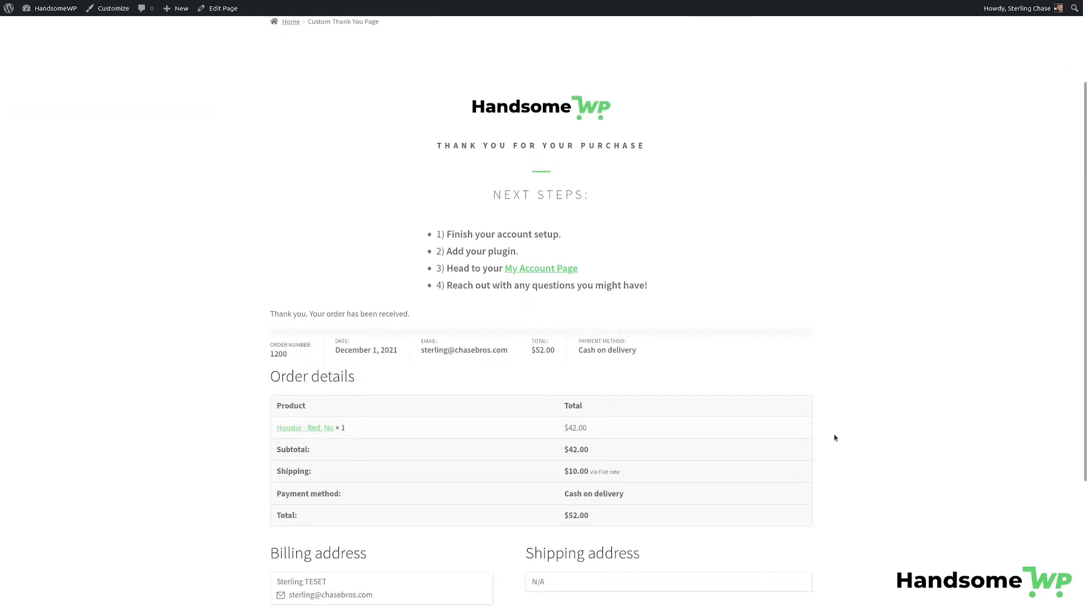
scroll("down", 3)
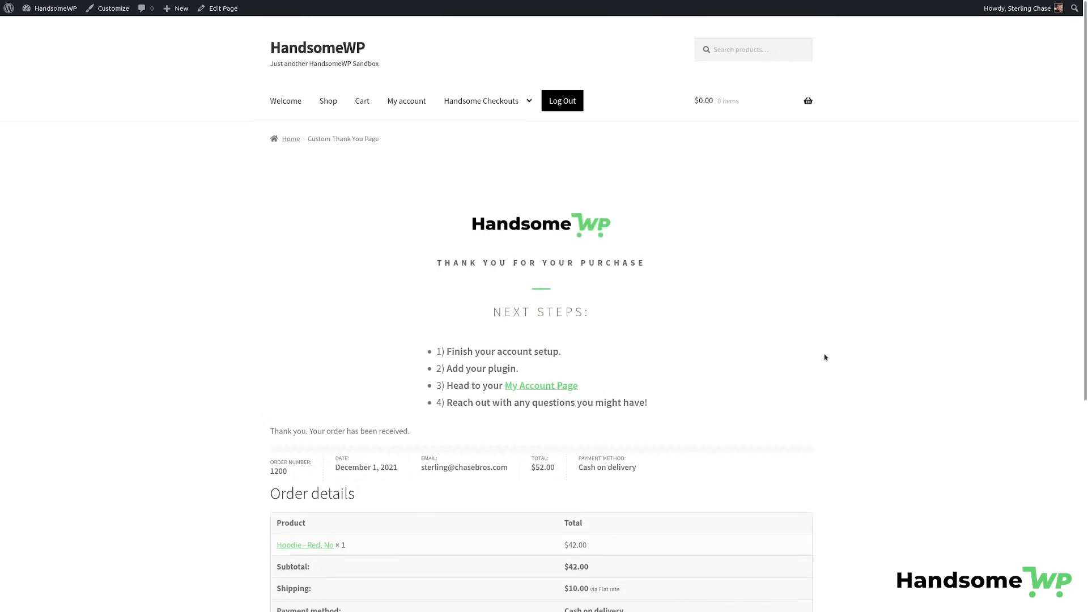
mouse_move(835, 351)
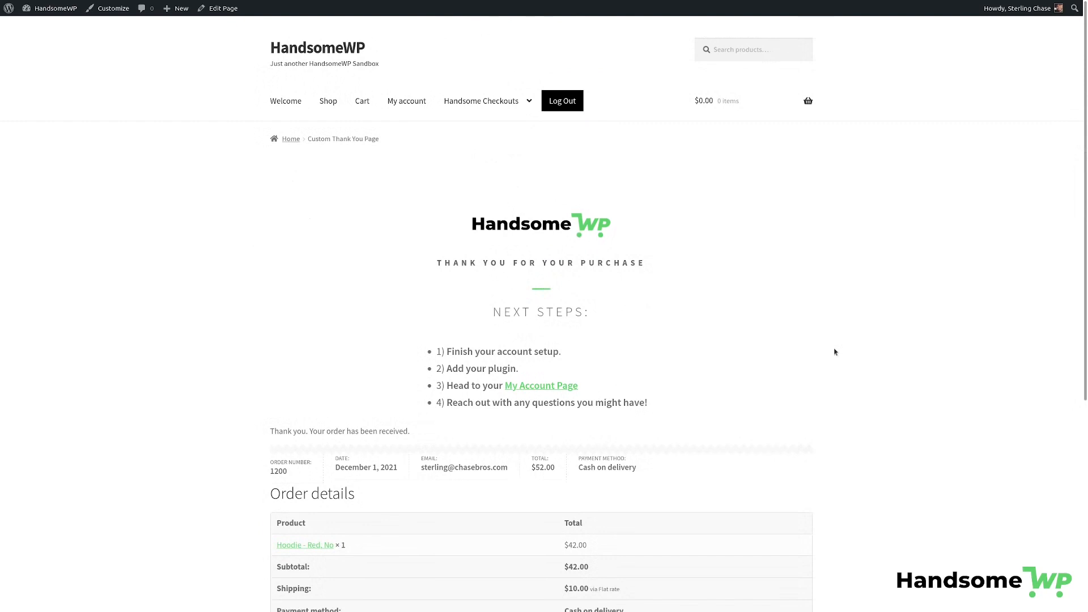
scroll("down", 3)
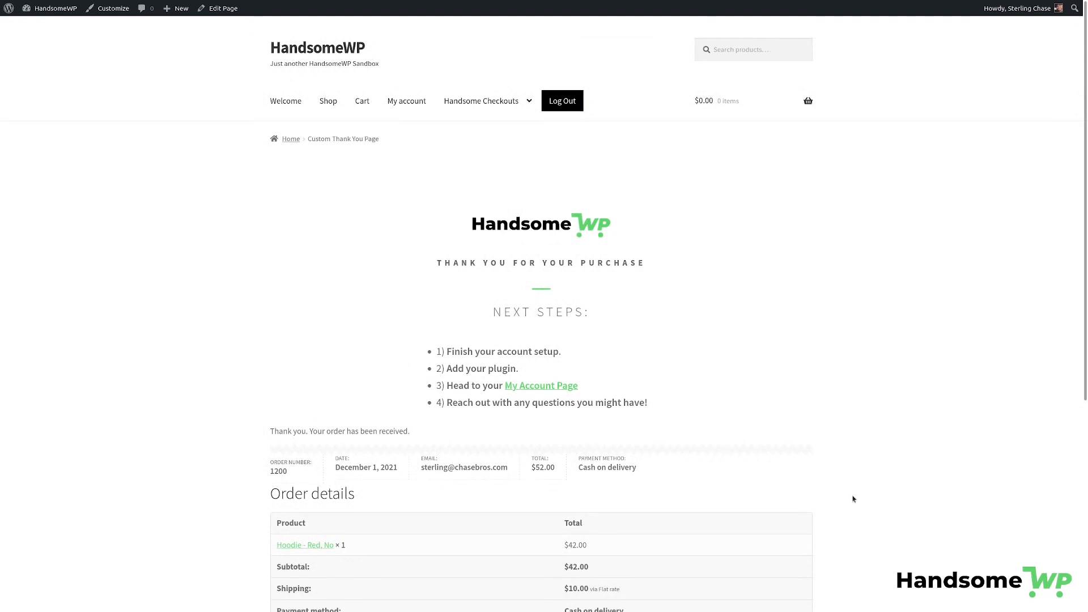
mouse_move(771, 385)
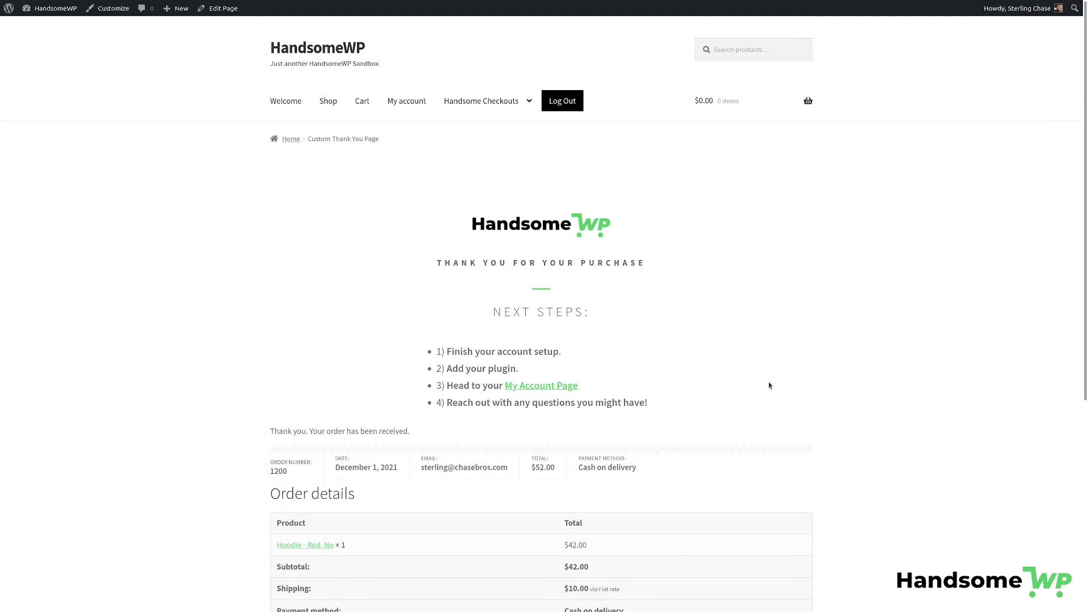
mouse_move(746, 404)
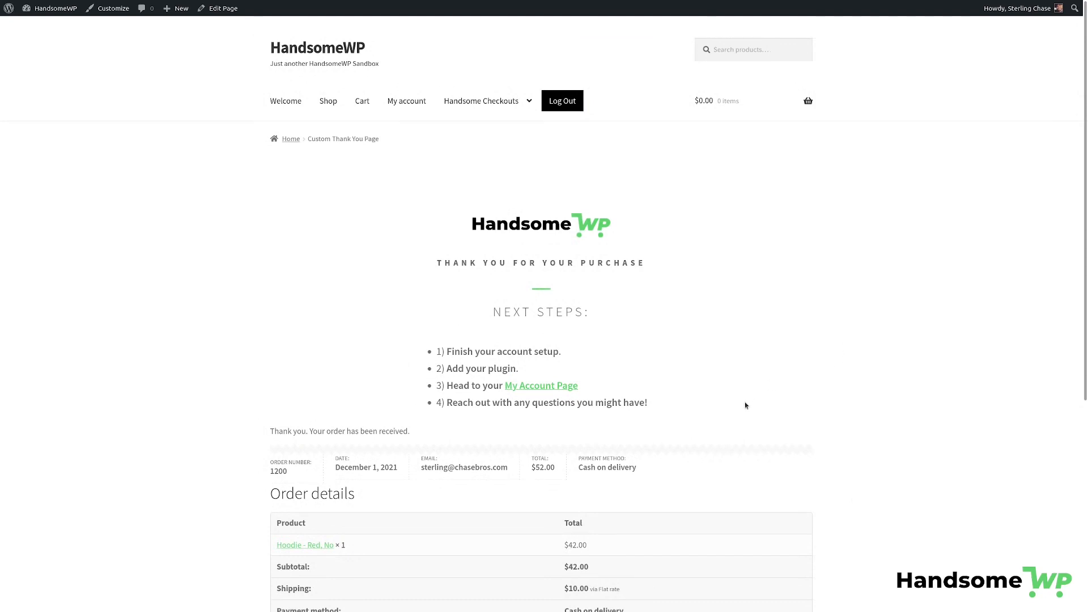